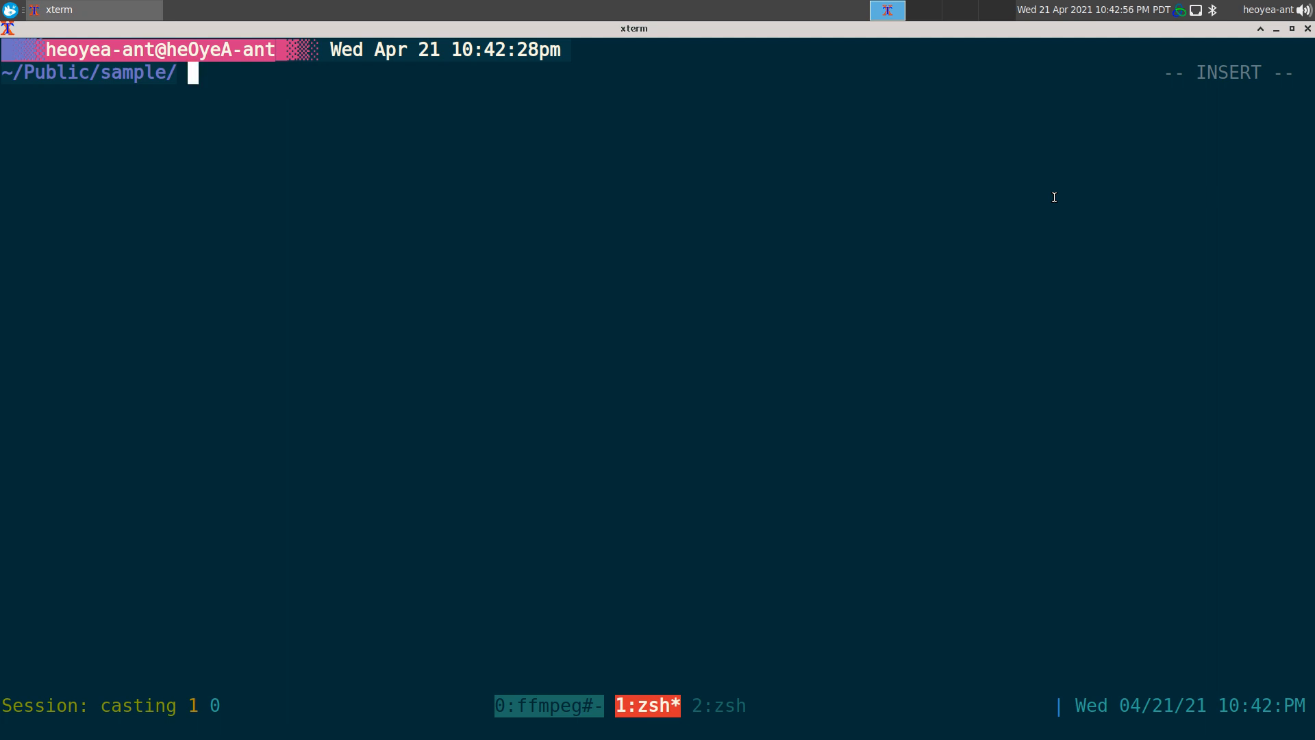
- Show the khinsider -h usage help with its examples and options
{"action": "type", "text": "khin"}
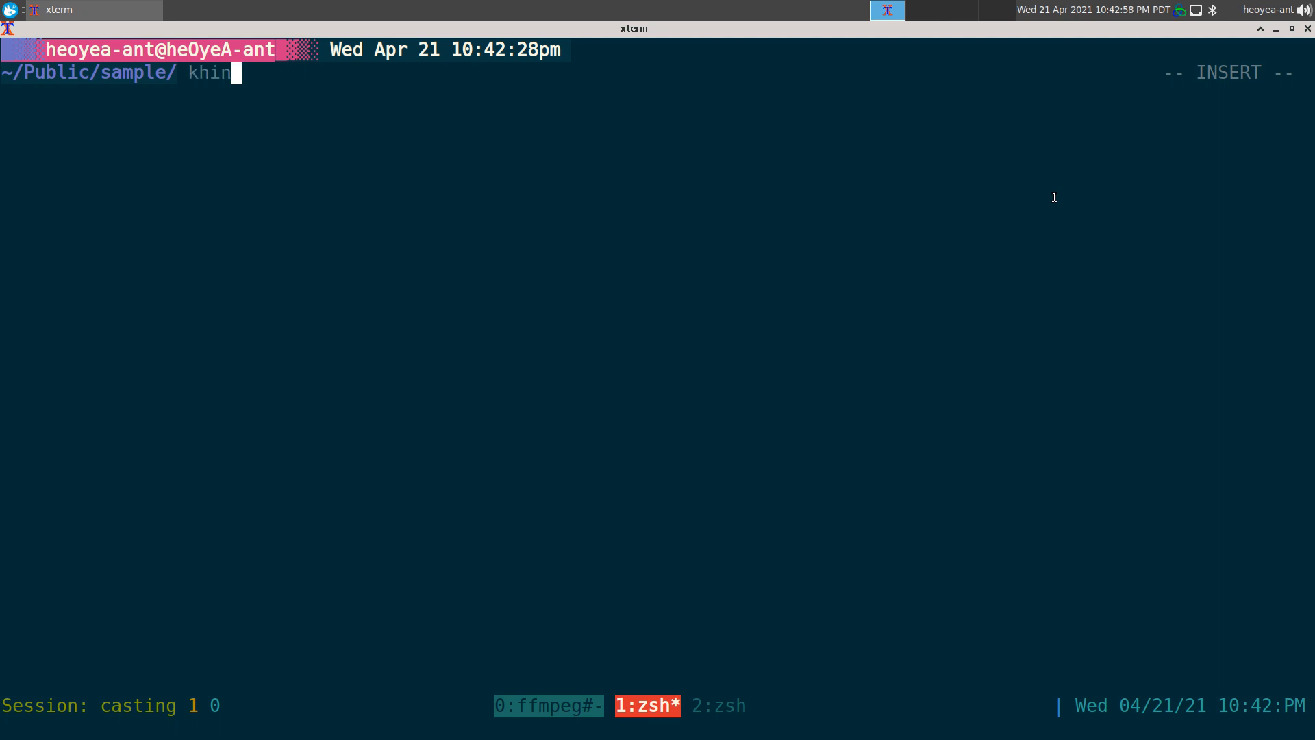
{"action": "type", "text": "sider -h"}
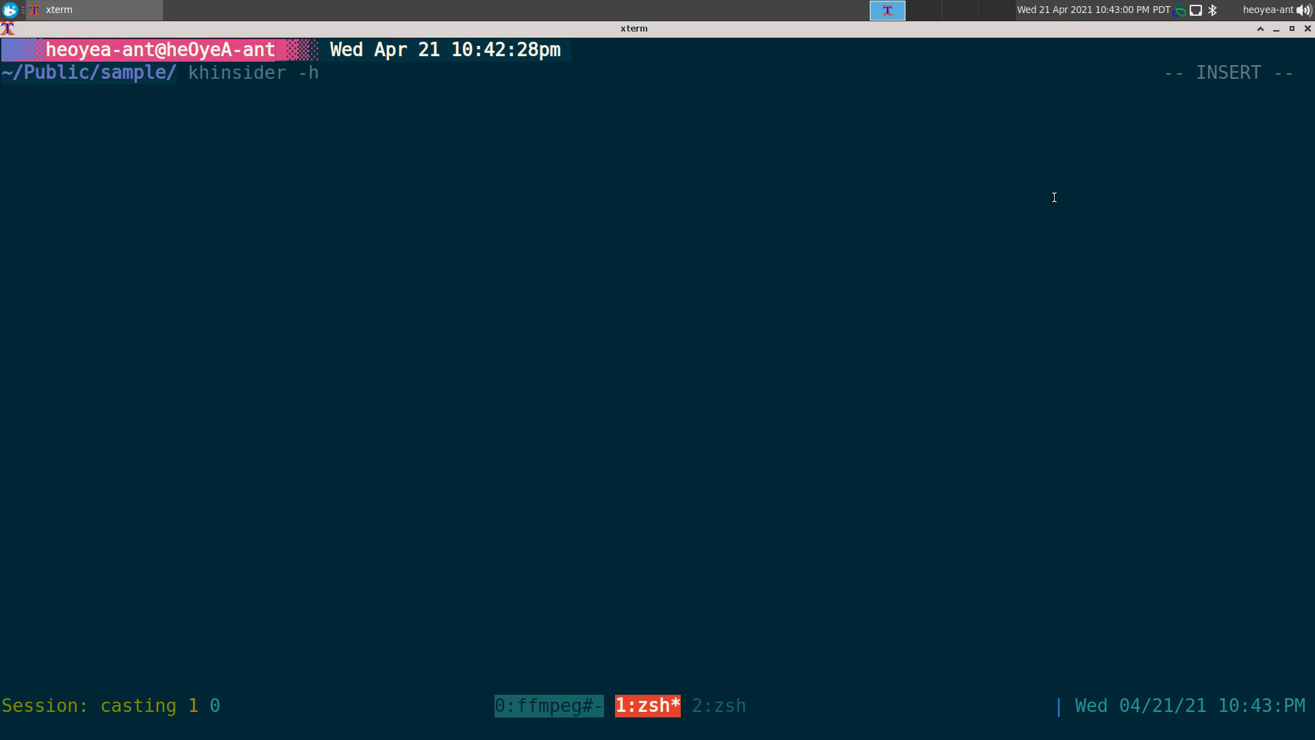
{"action": "key", "text": "Return"}
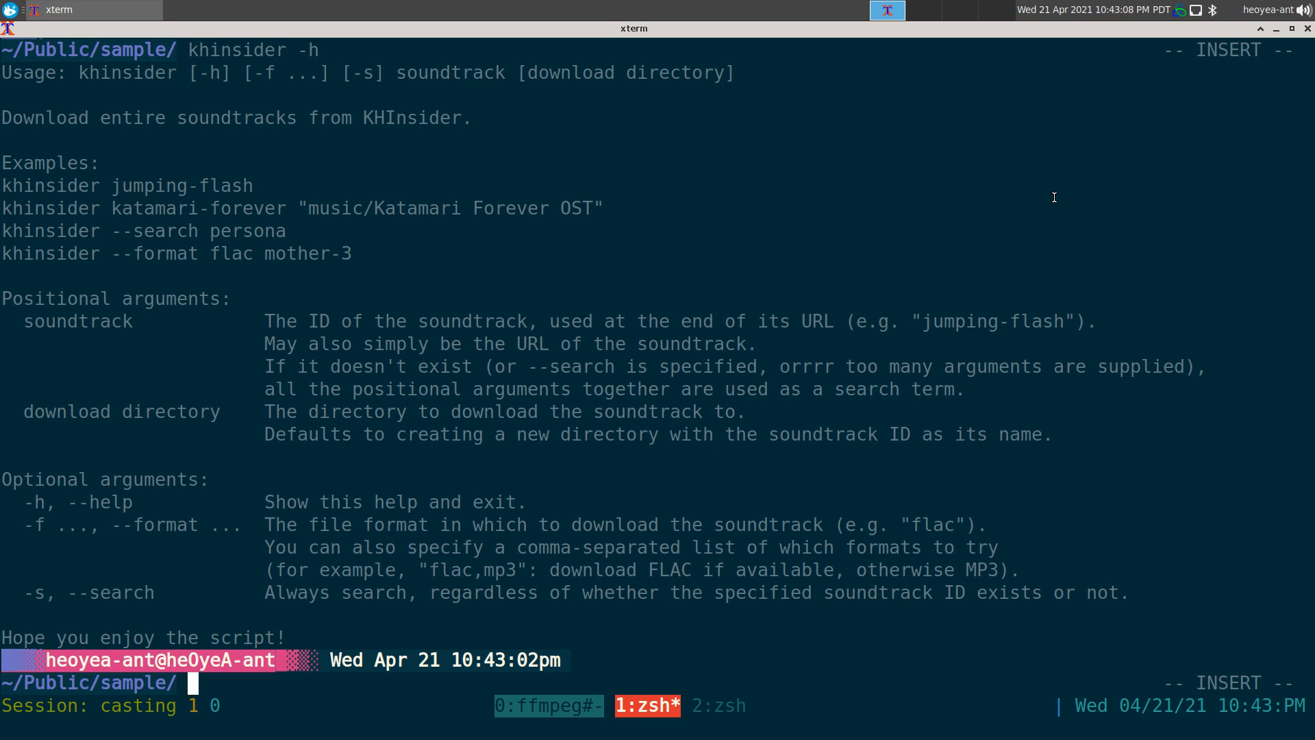
{"action": "mouse_move", "coordinate": [1, 238]}
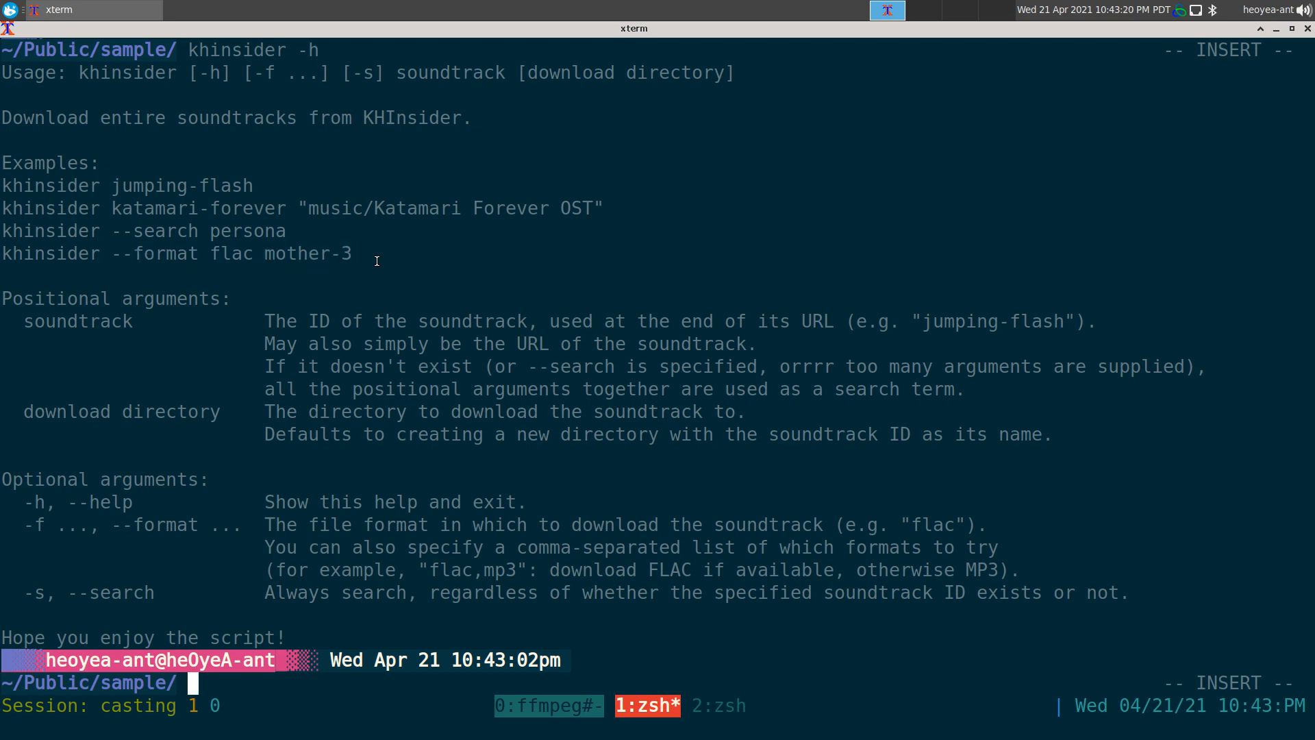
{"action": "mouse_move", "coordinate": [406, 270]}
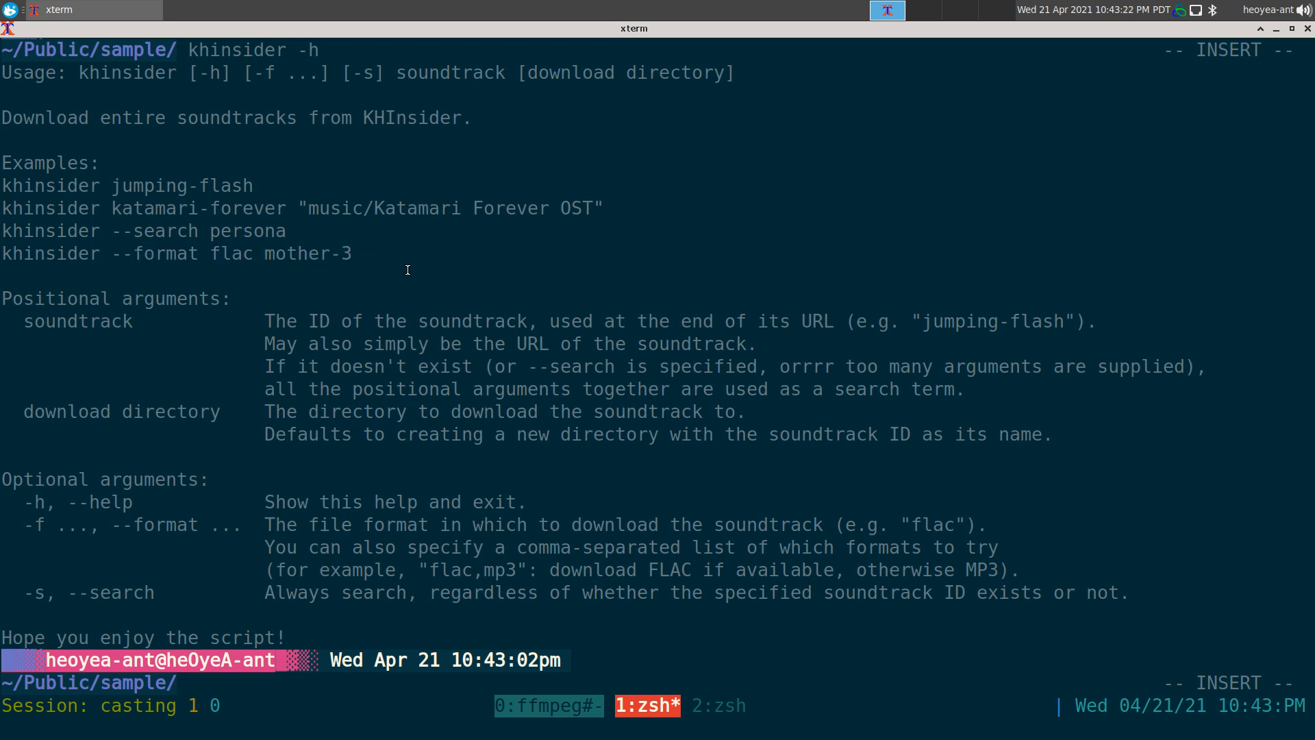
{"action": "mouse_move", "coordinate": [503, 258]}
{"action": "type", "text": "khinsider -"}
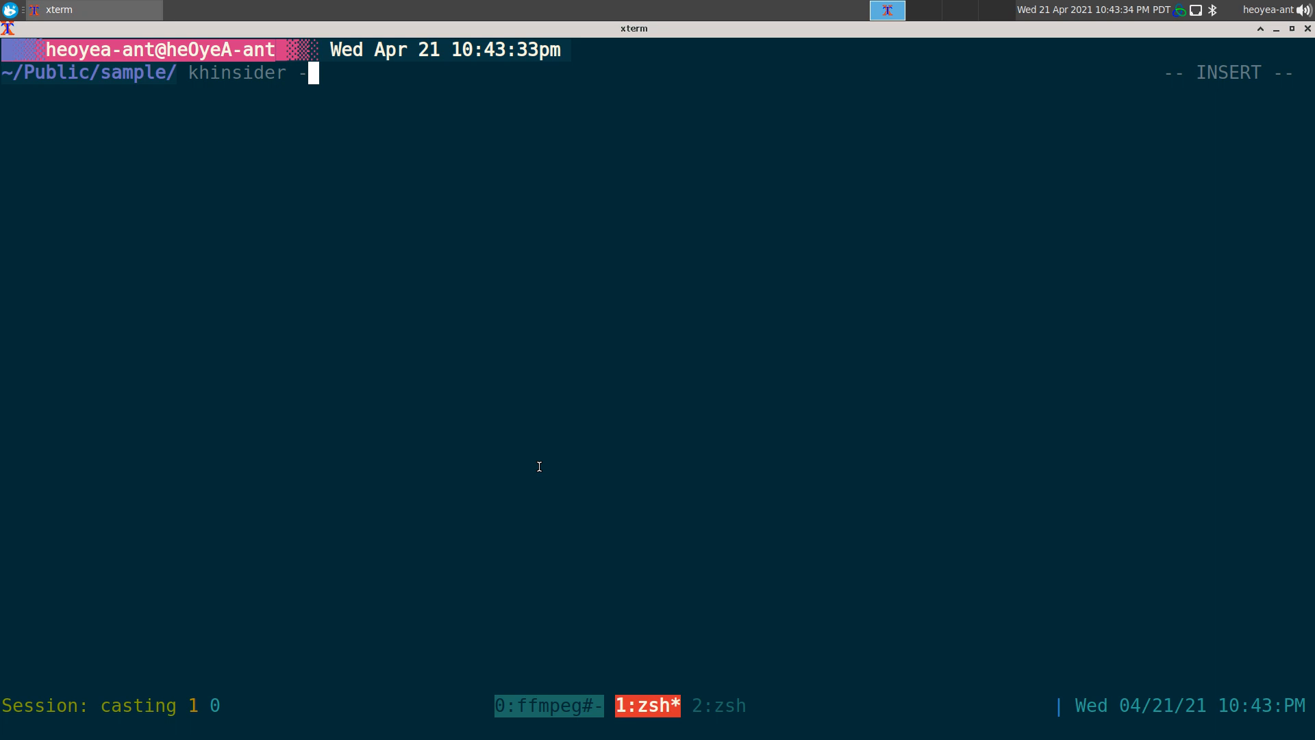
- Run khinsider -s tekken 3 to list matching soundtrack IDs and select one result name
{"action": "type", "text": "s te"}
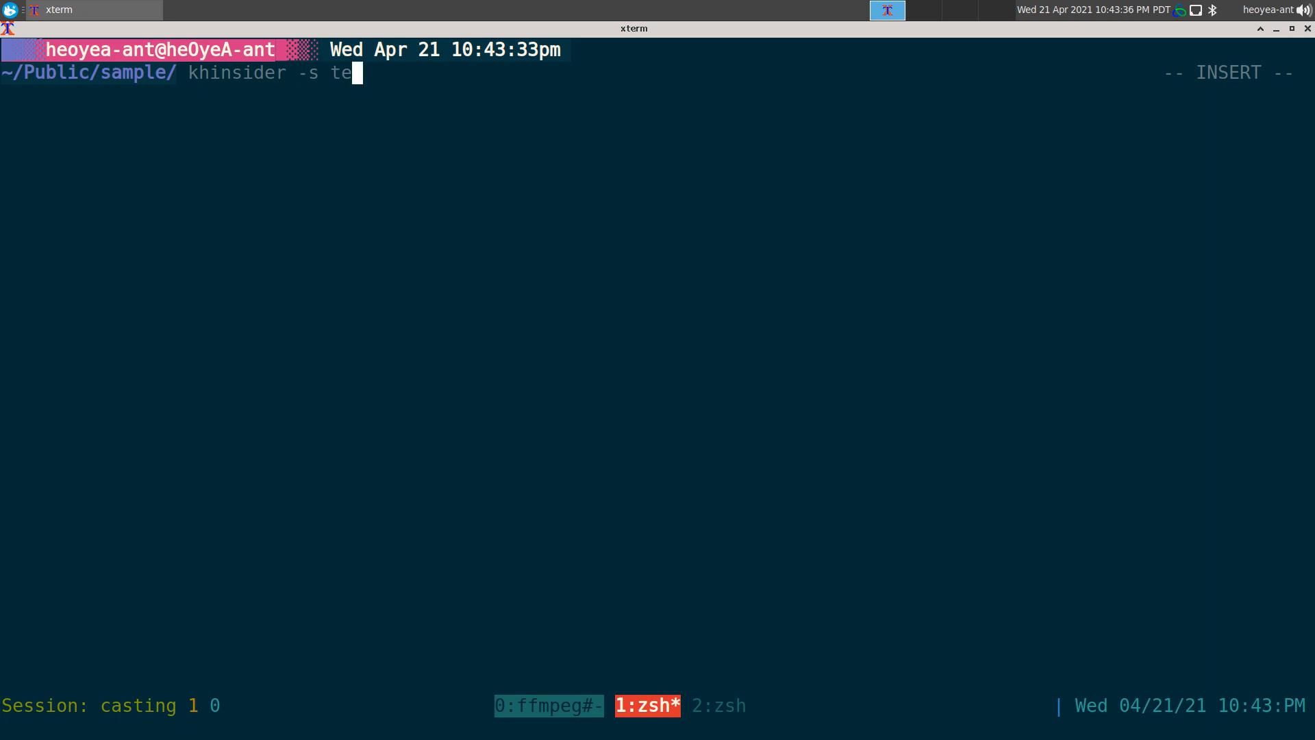
{"action": "type", "text": "kken 3"}
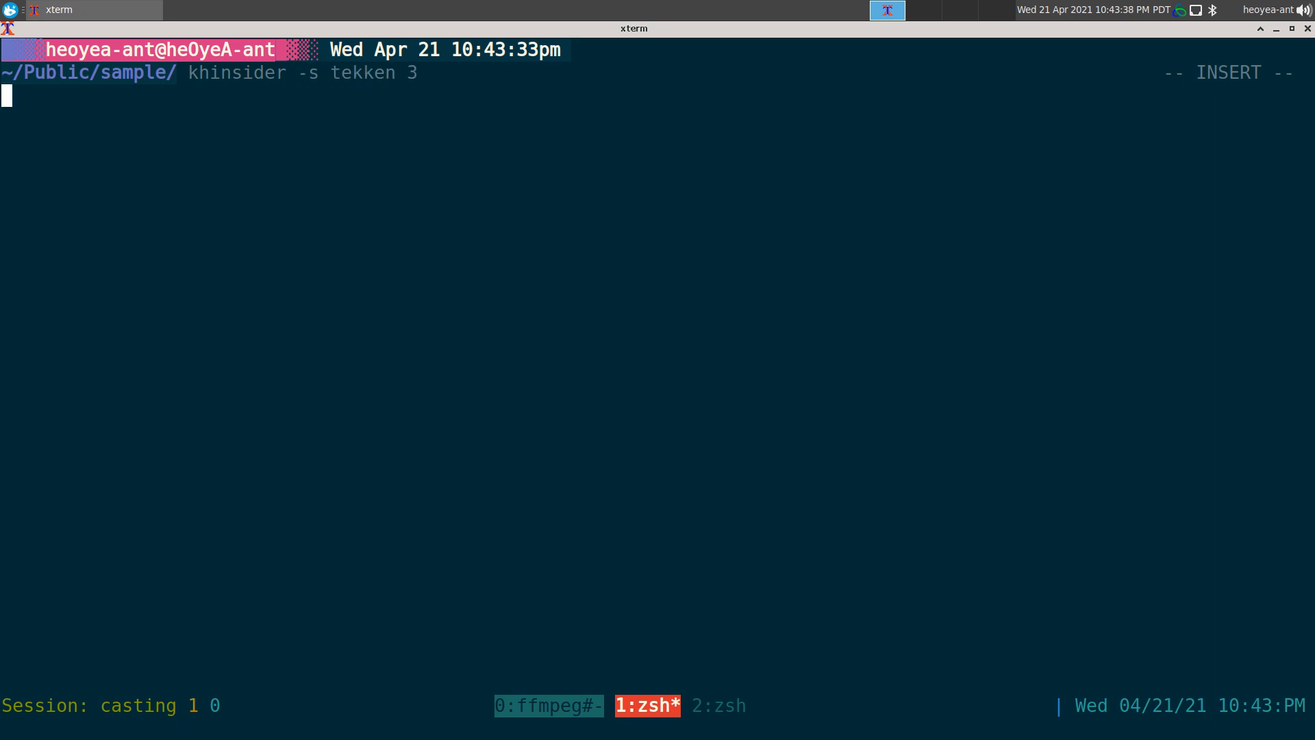
{"action": "key", "text": "Return"}
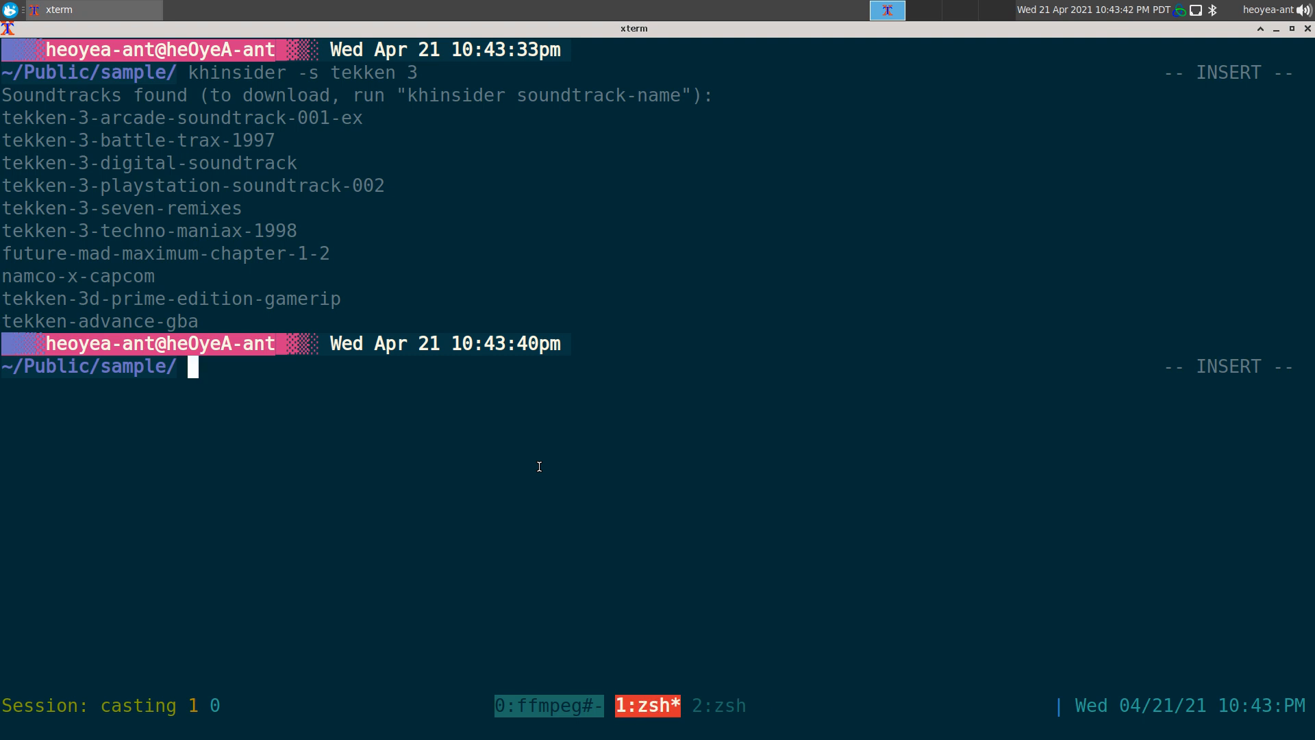
{"action": "mouse_move", "coordinate": [241, 181]}
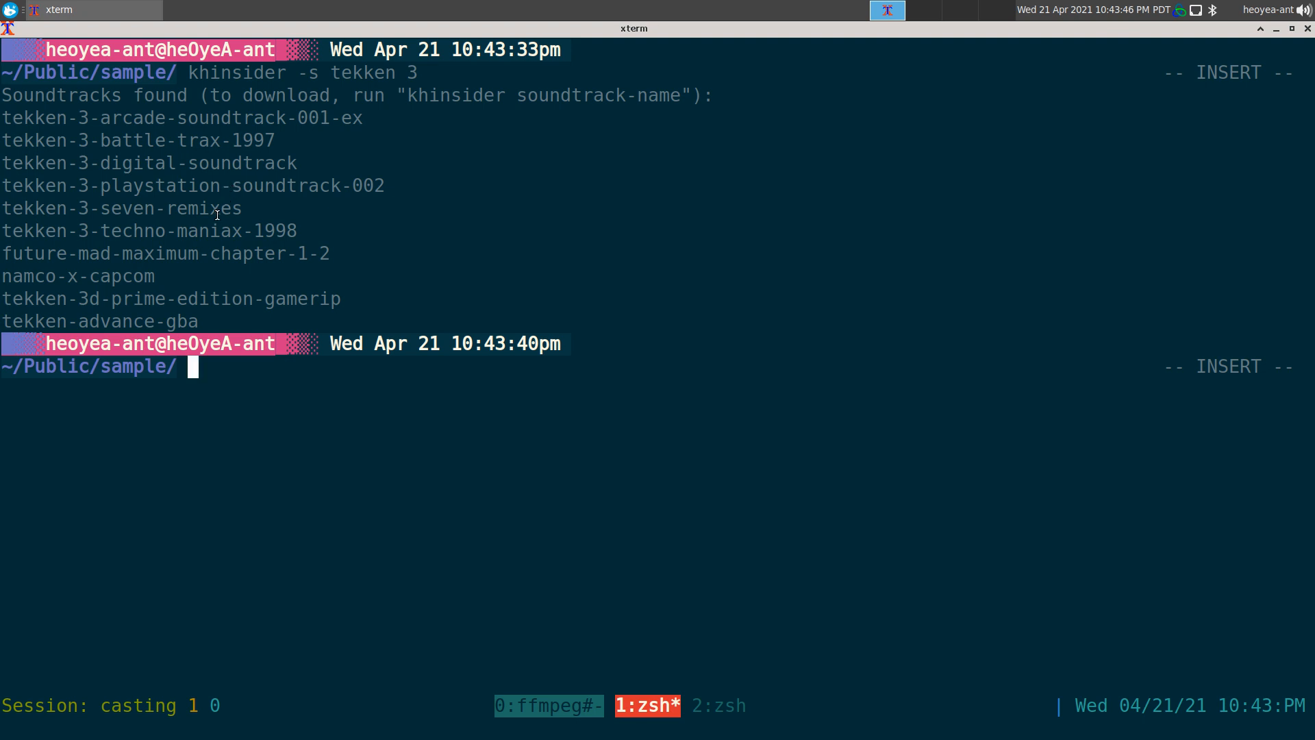
{"action": "double_click", "coordinate": [148, 163]}
{"action": "type", "text": "khinsider -"}
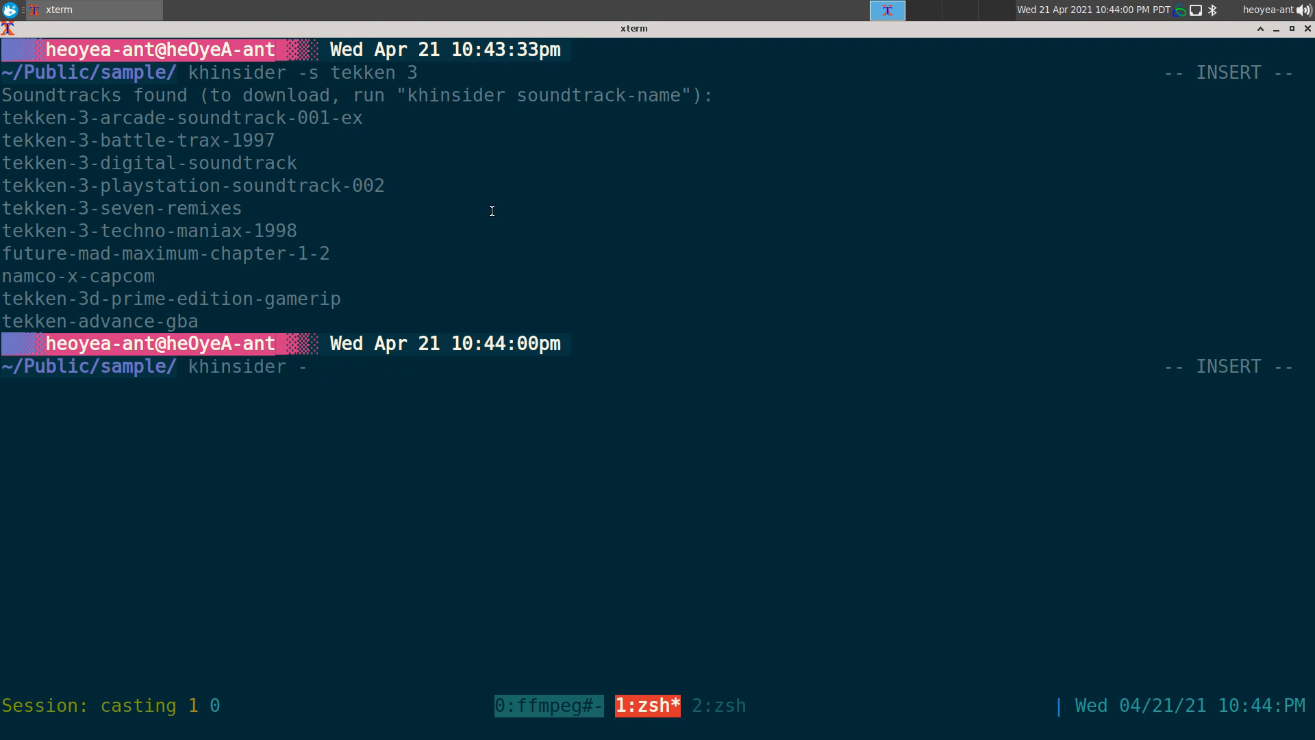
- Start khinsider -f mp3 tekken-3-techno-maniax-1998 to download that soundtrack as mp3
{"action": "type", "text": "f mp3"}
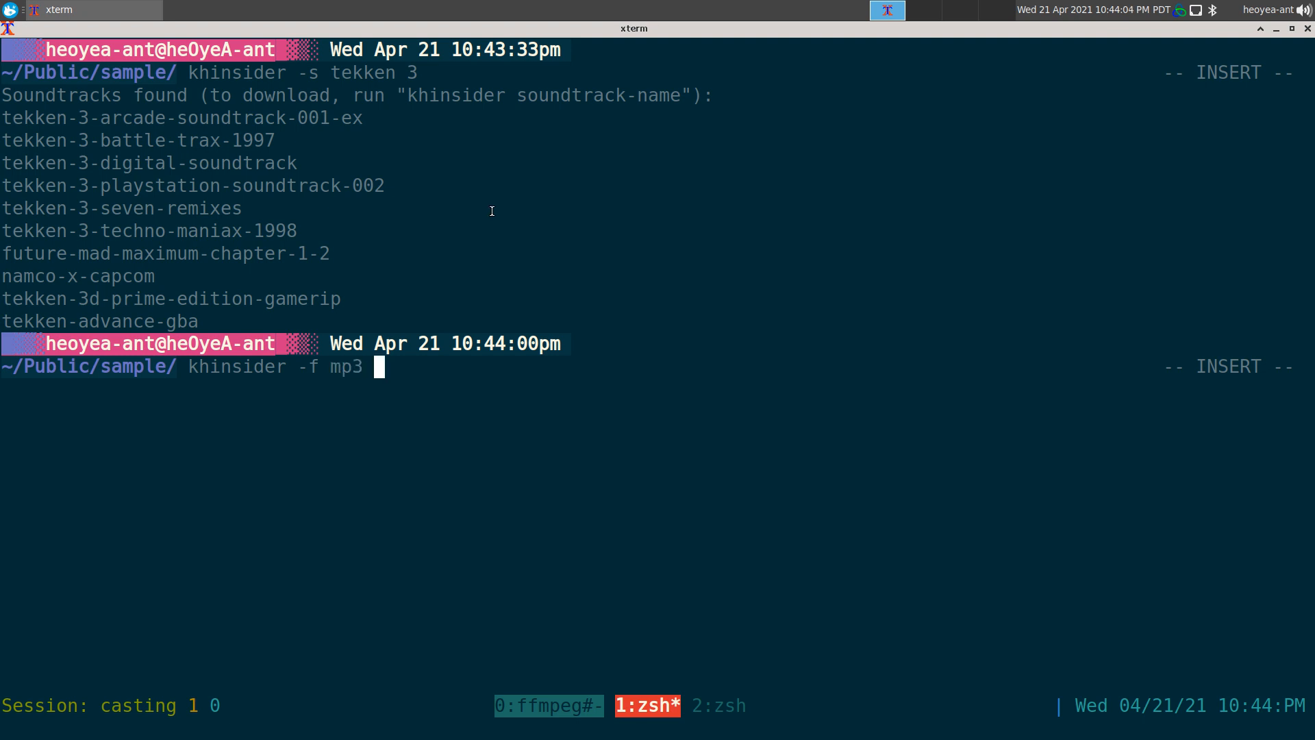
{"action": "mouse_move", "coordinate": [147, 170]}
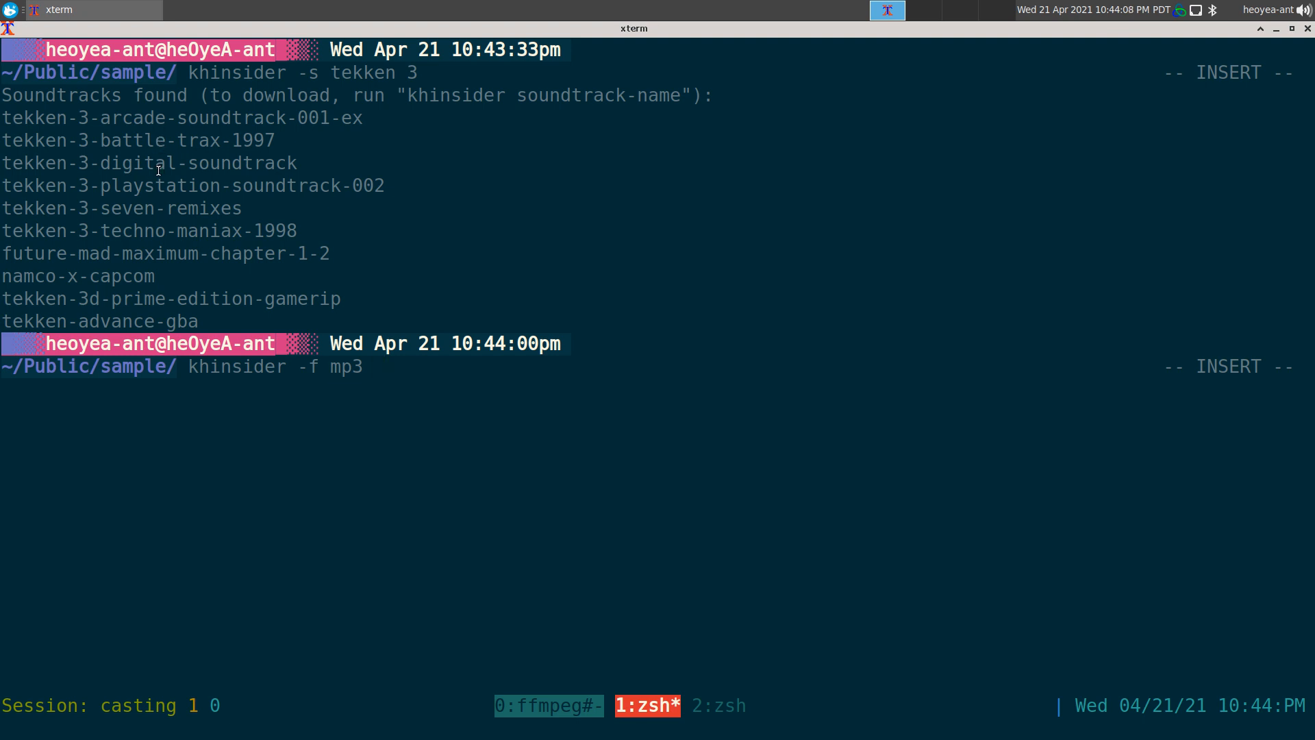
{"action": "double_click", "coordinate": [148, 230]}
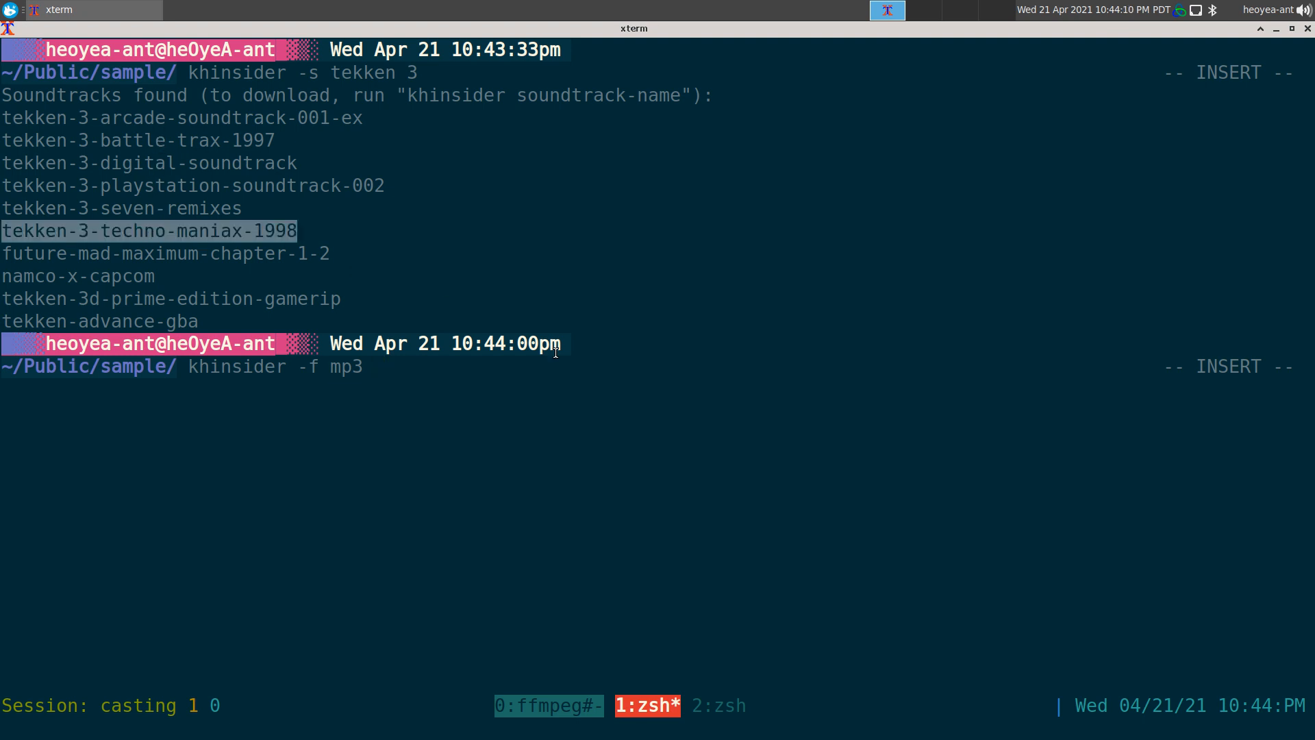
{"action": "type", "text": "tekken-3-techno-maniax-1998"}
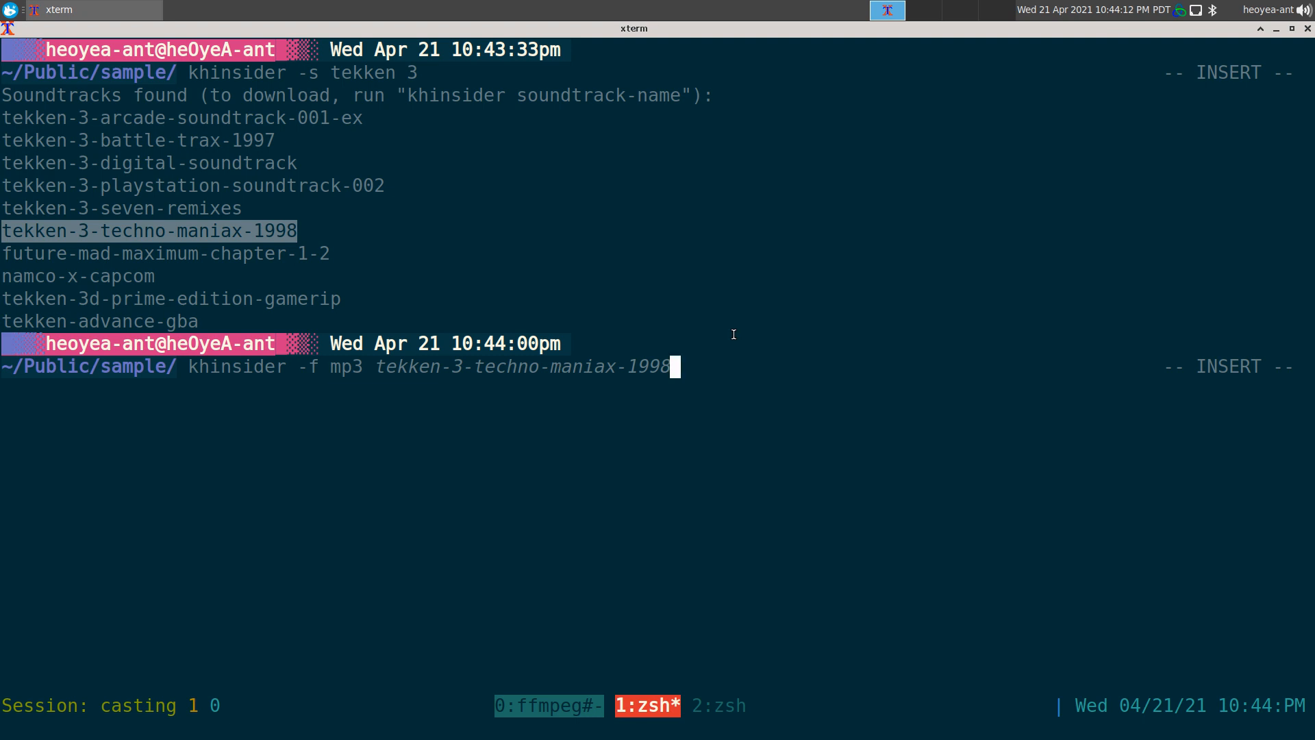
{"action": "key", "text": "Return"}
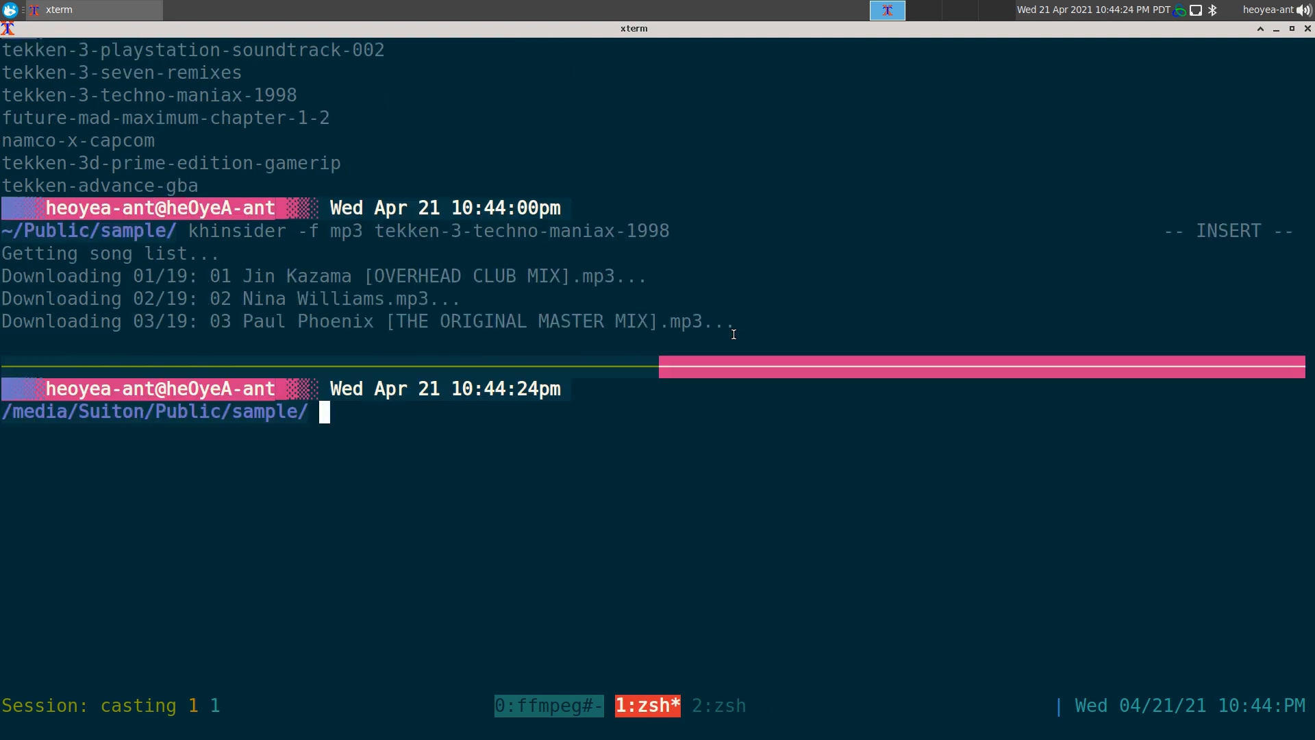
- Browse the tekken-3-techno-maniax-1998 mp3 tracks and artwork in ranger, then quit to the shell
{"action": "type", "text": "ranger"}
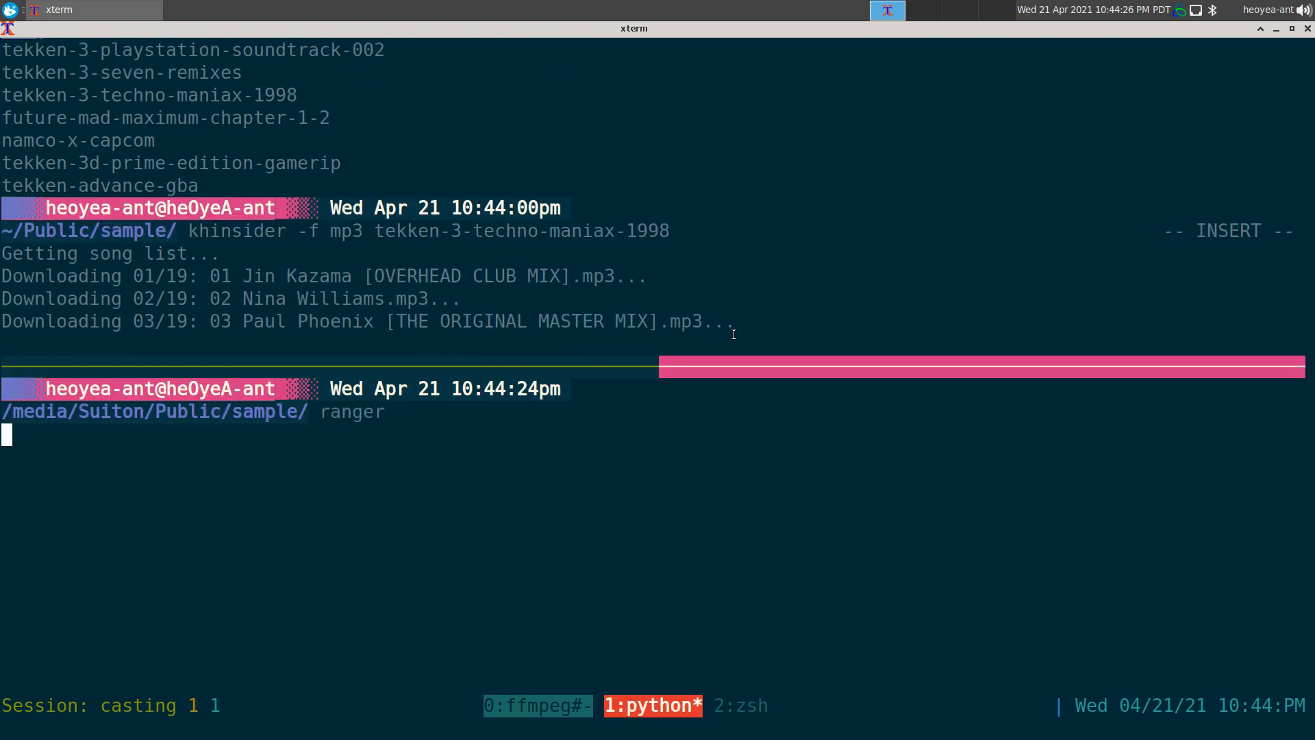
{"action": "key", "text": "Return"}
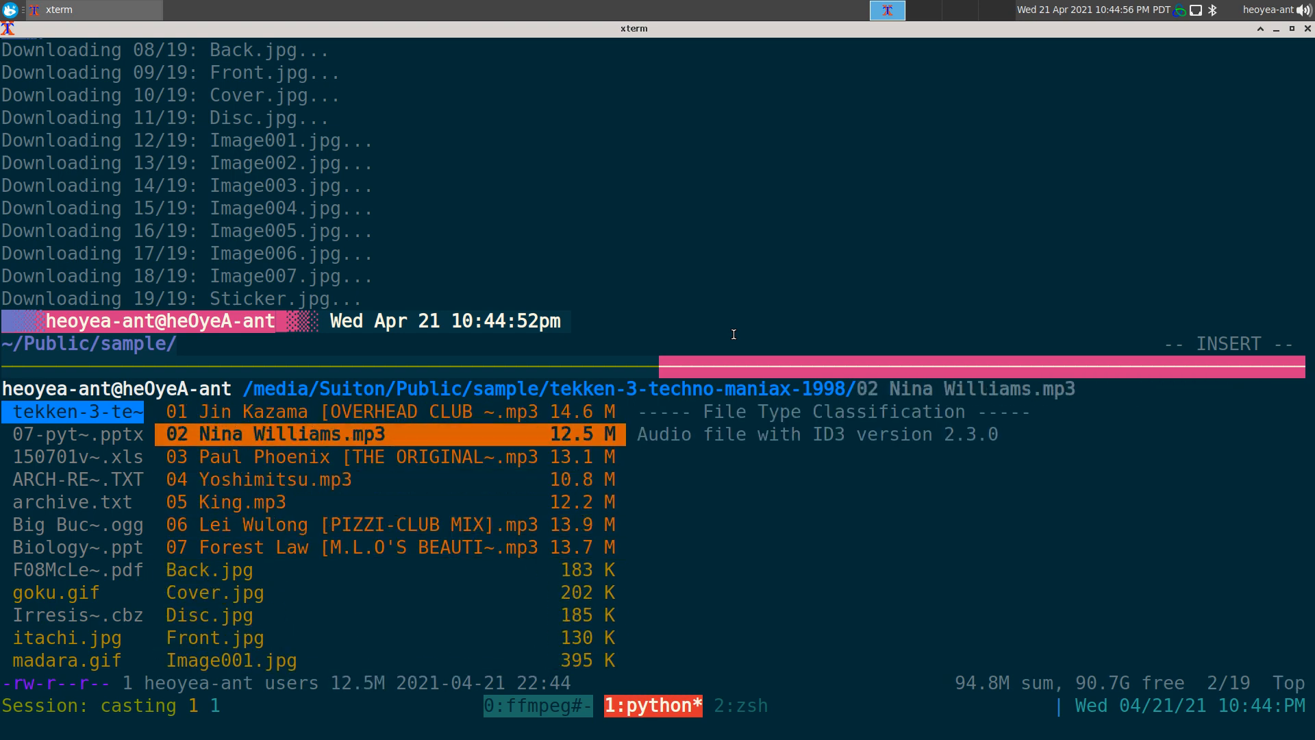
{"action": "key", "text": "q"}
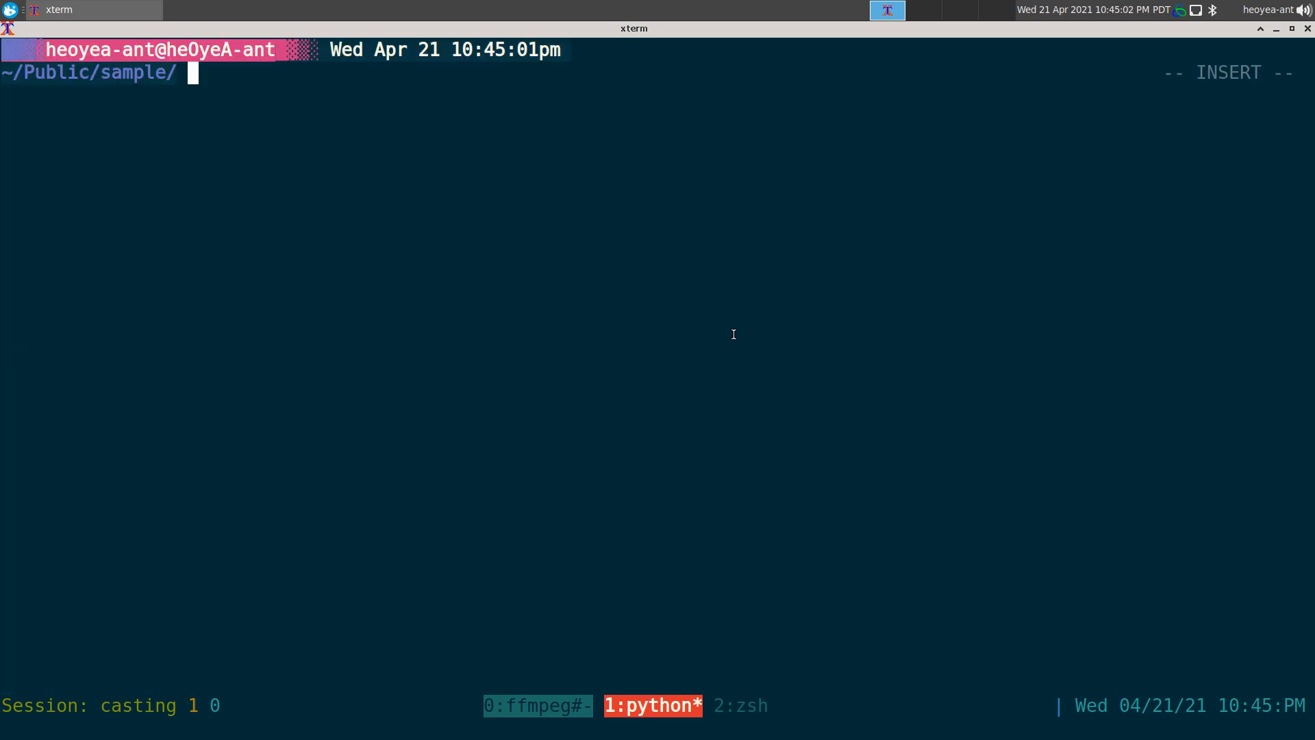
- Rerun khinsider -s tekken 3 to list the matching soundtracks again
{"action": "type", "text": "khinsider -s tekken 3"}
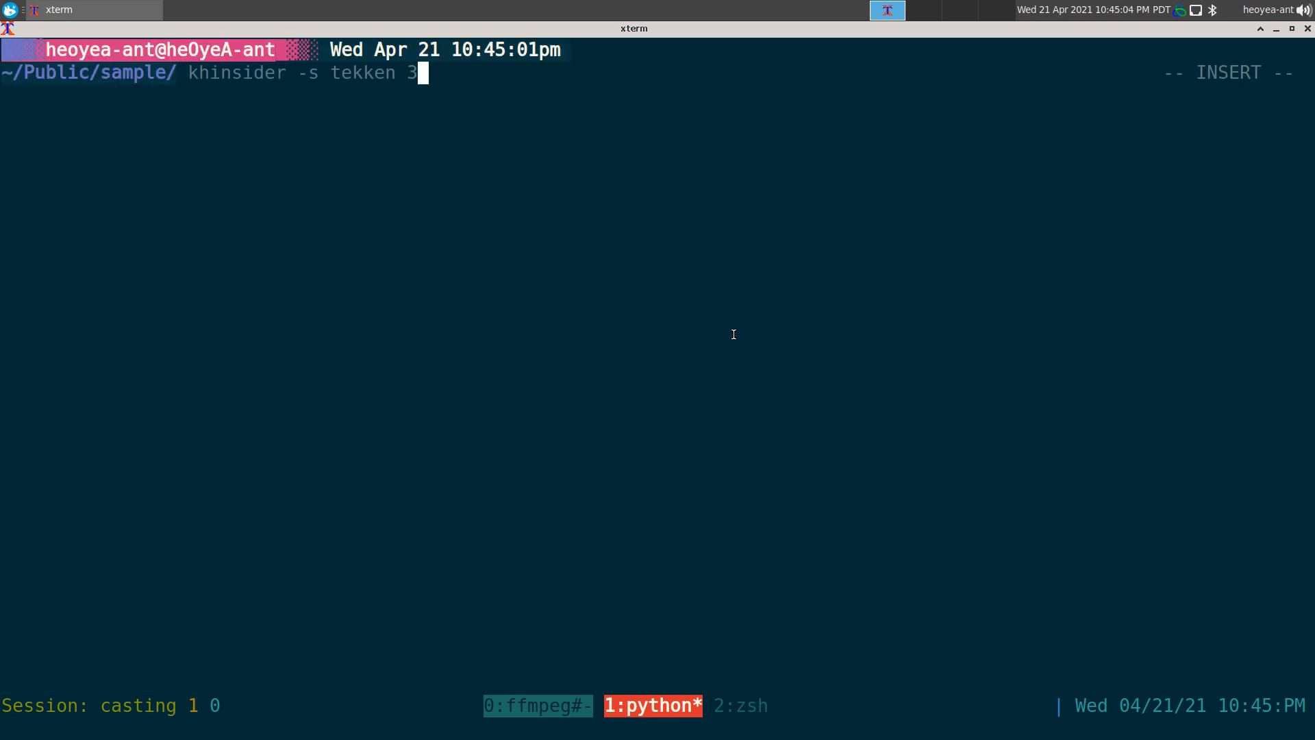
{"action": "key", "text": "Return"}
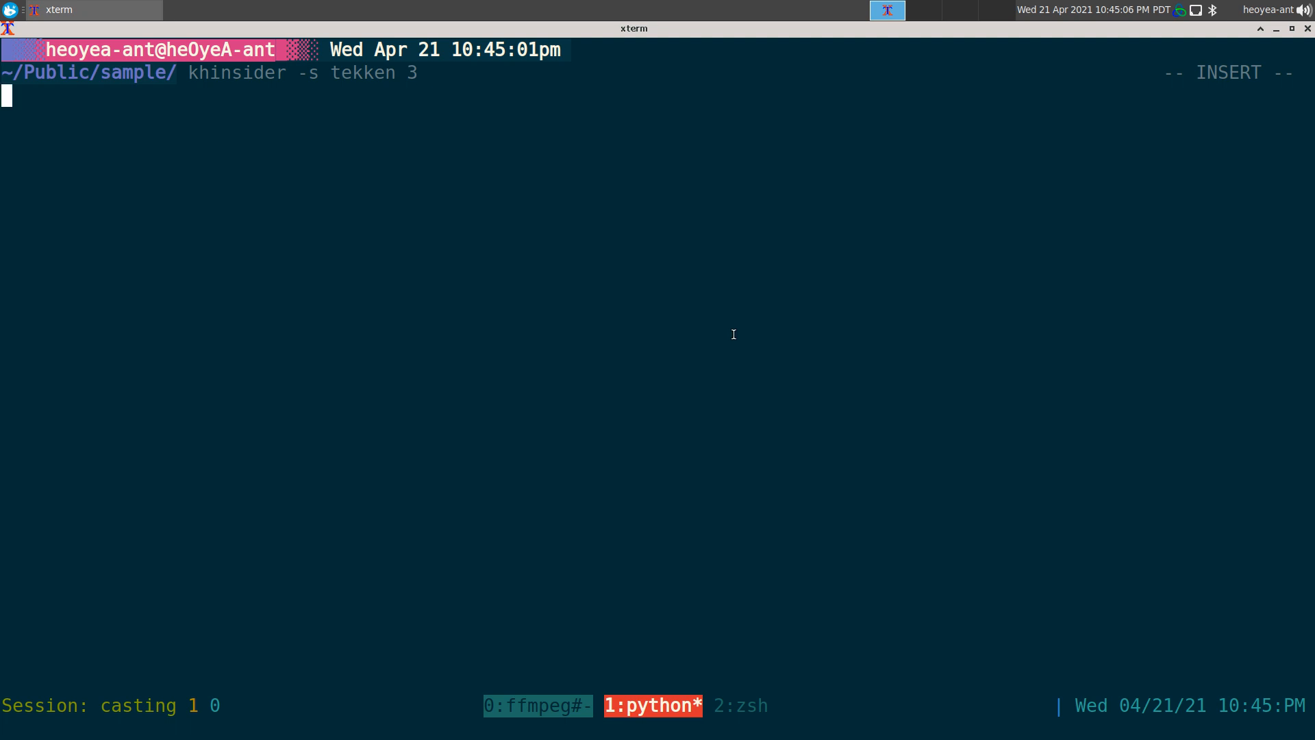
{"action": "key", "text": "Return"}
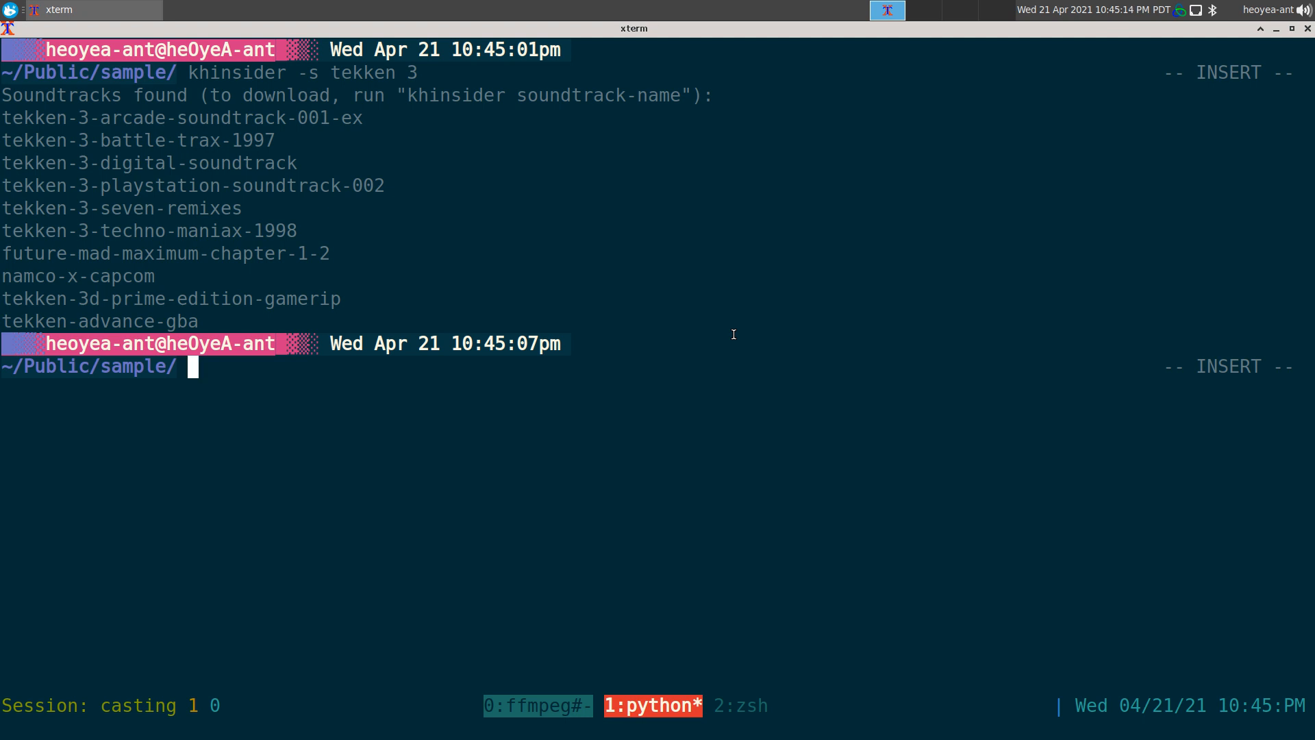
- Run khinsider-helper with no keywords to print its description, fzf note and usage
{"action": "type", "text": "khinsider"}
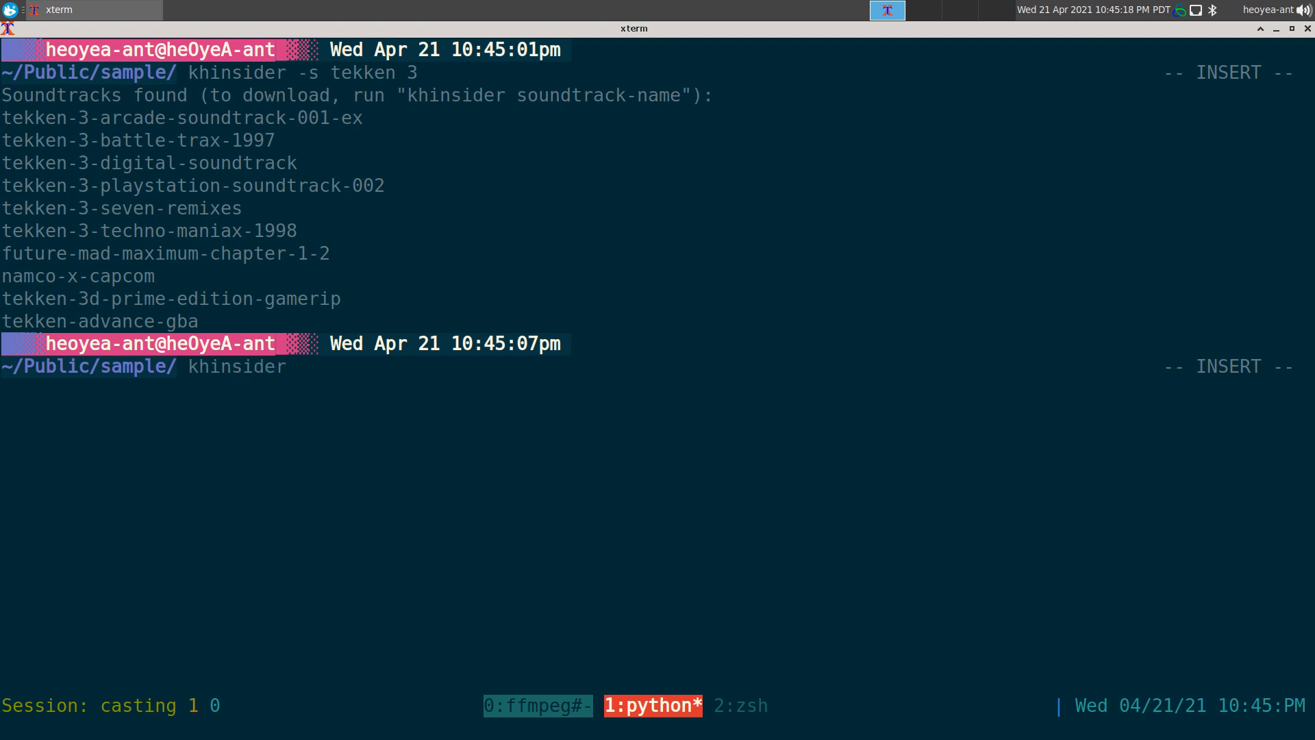
{"action": "type", "text": "-helper"}
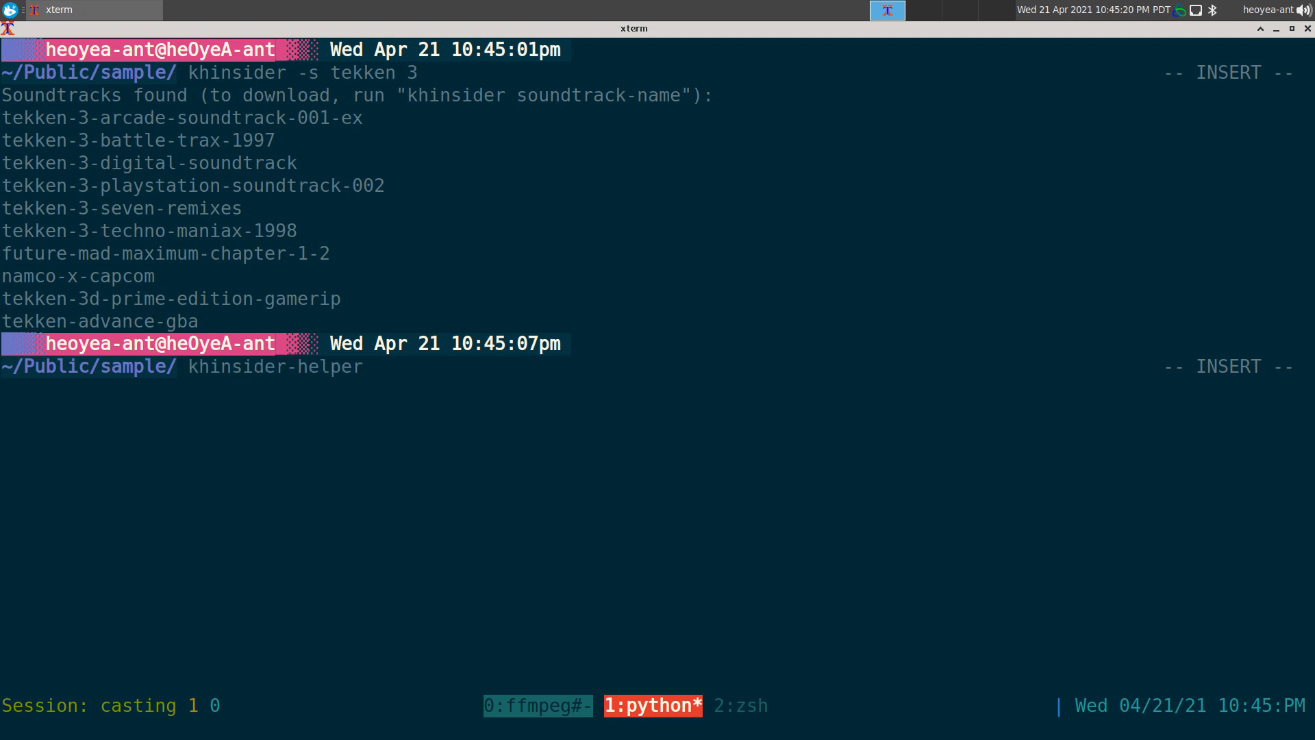
{"action": "key", "text": "Return"}
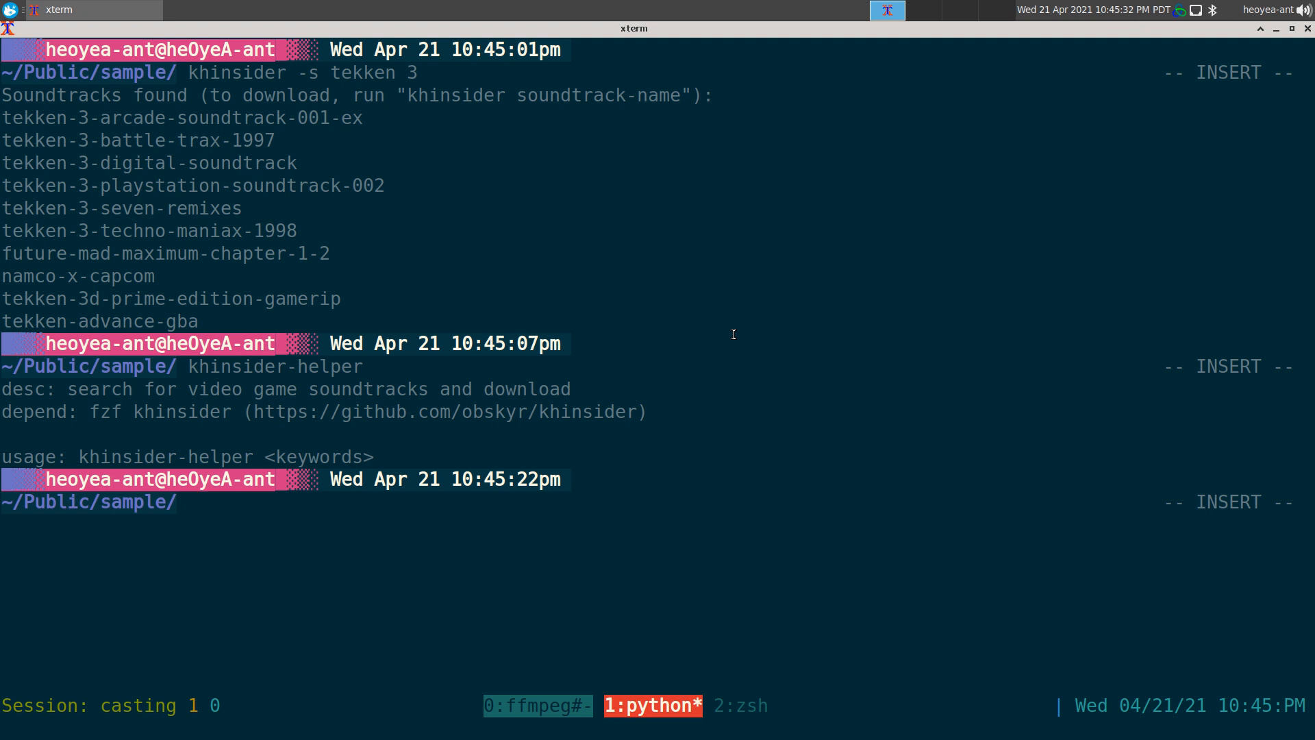
- Run khinsider-helper tekken 3 to get the fzf list of matching soundtracks
{"action": "type", "text": "khinsider-helper"}
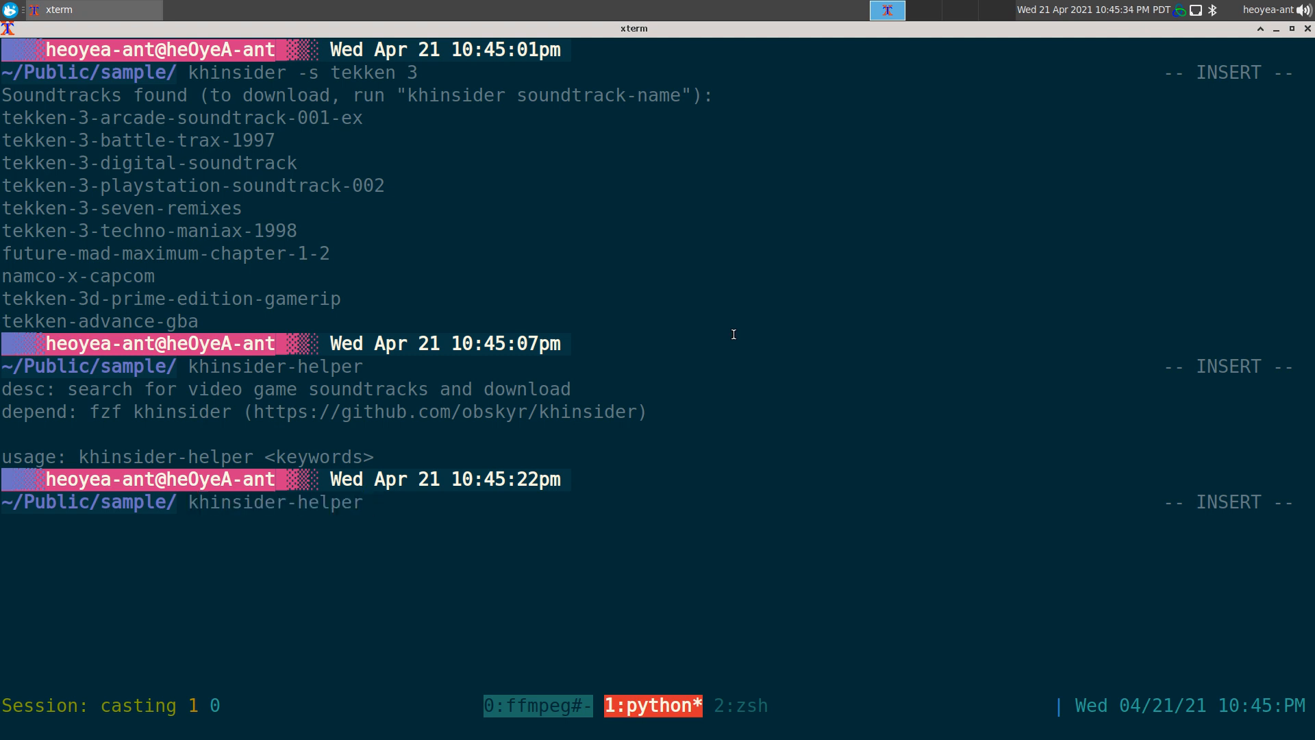
{"action": "type", "text": "tek"}
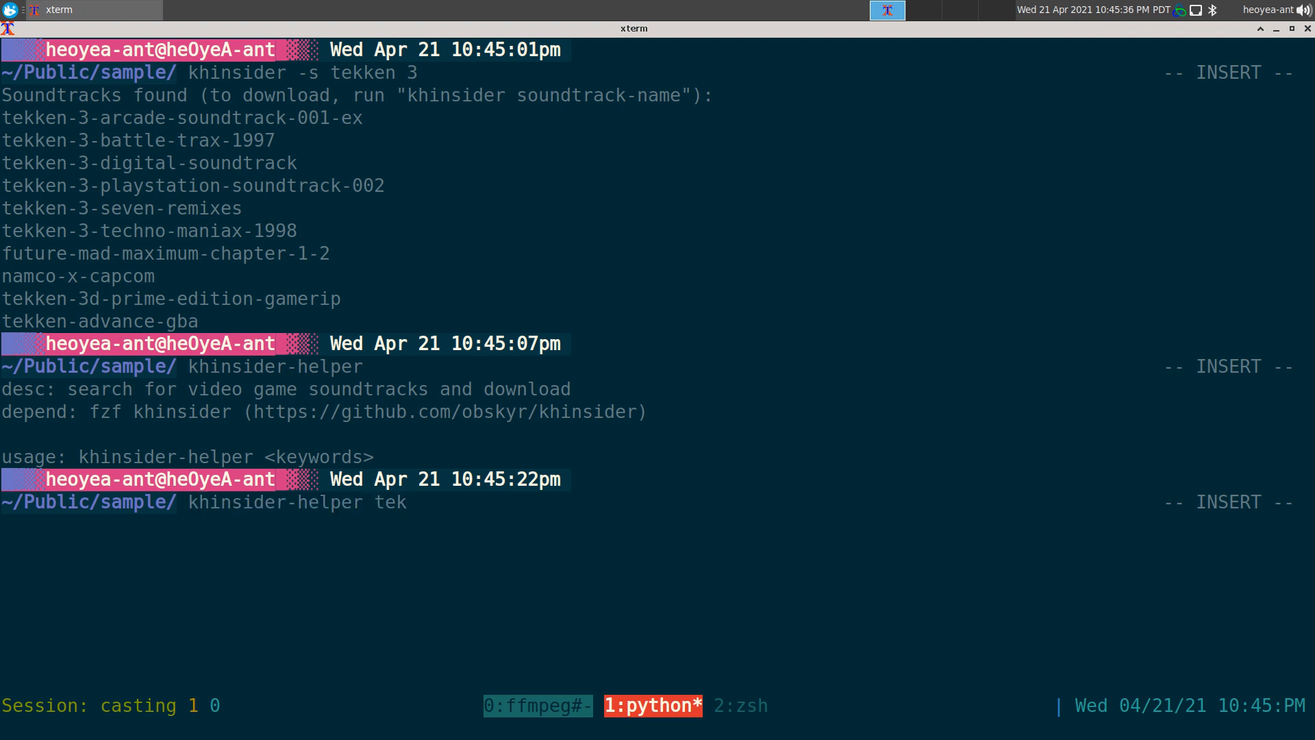
{"action": "type", "text": "ken 3"}
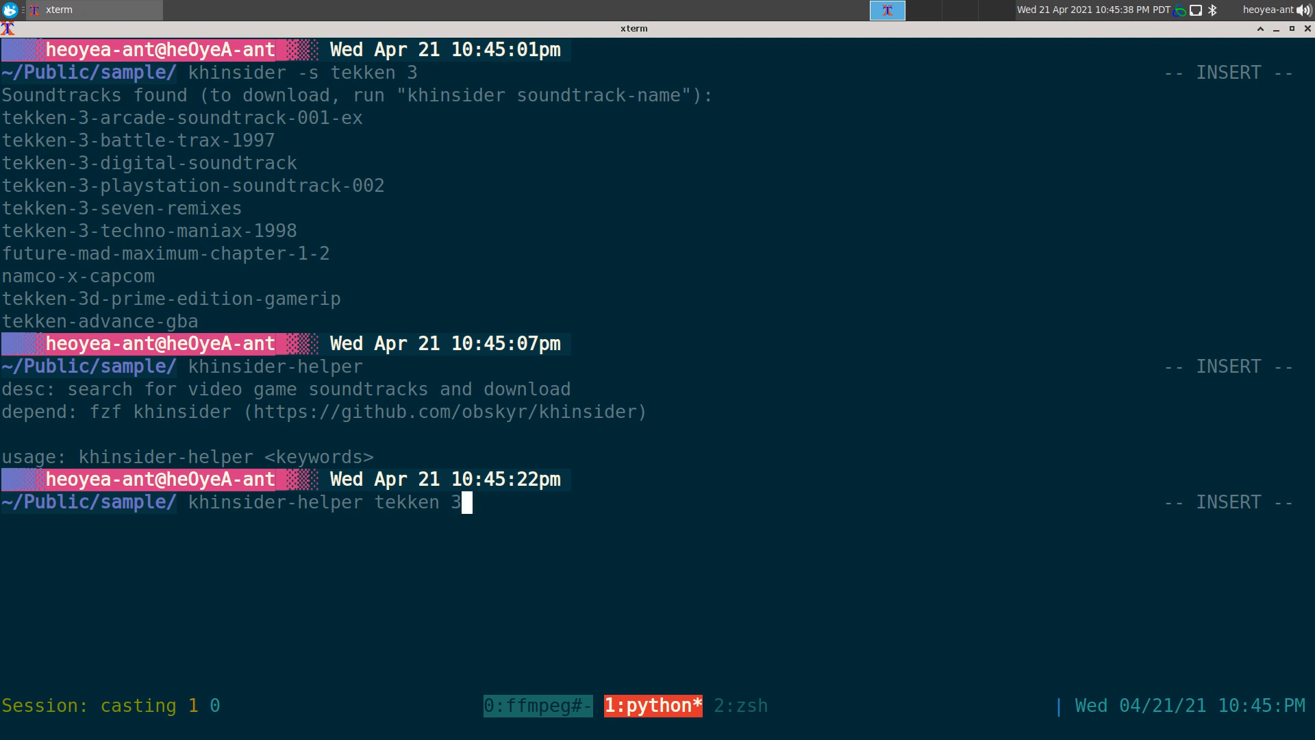
{"action": "key", "text": "Return"}
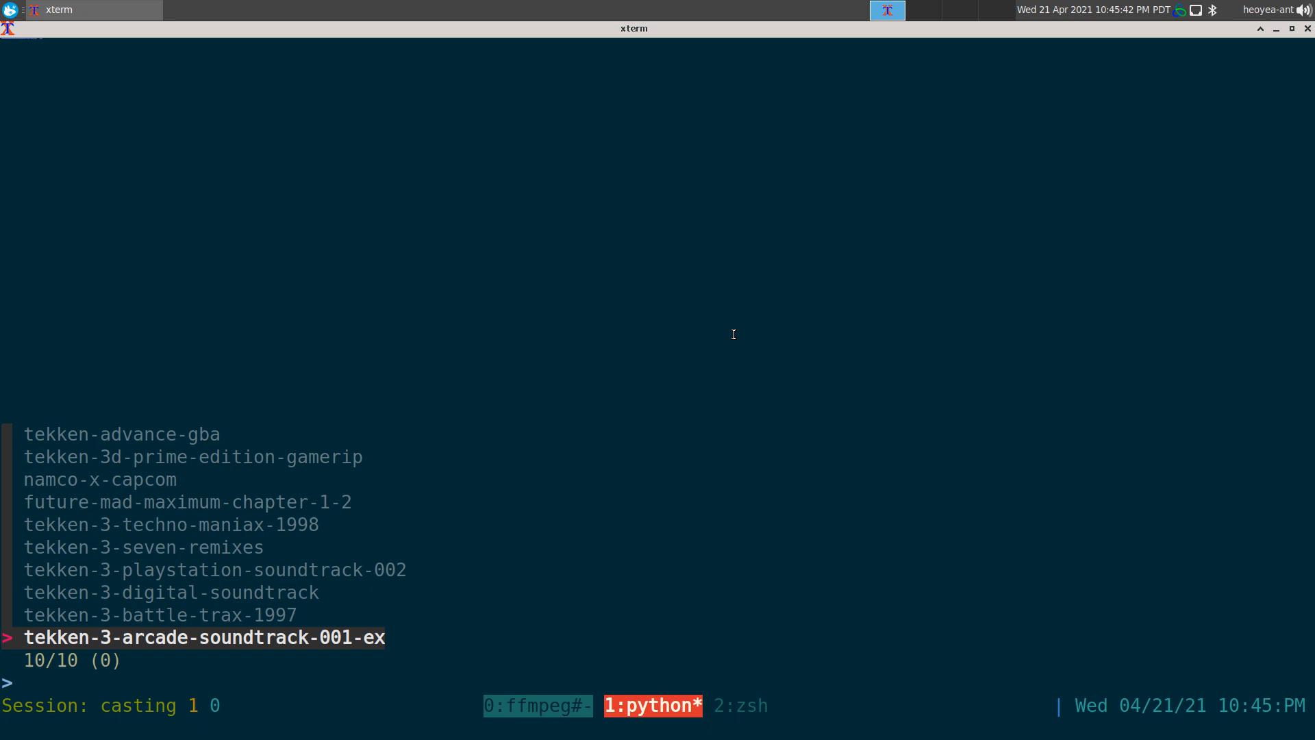
- Mark tekken-advance-gba and tekken-3-seven-remixes in fzf and start downloading their mp3 tracks
{"action": "key", "text": "Up"}
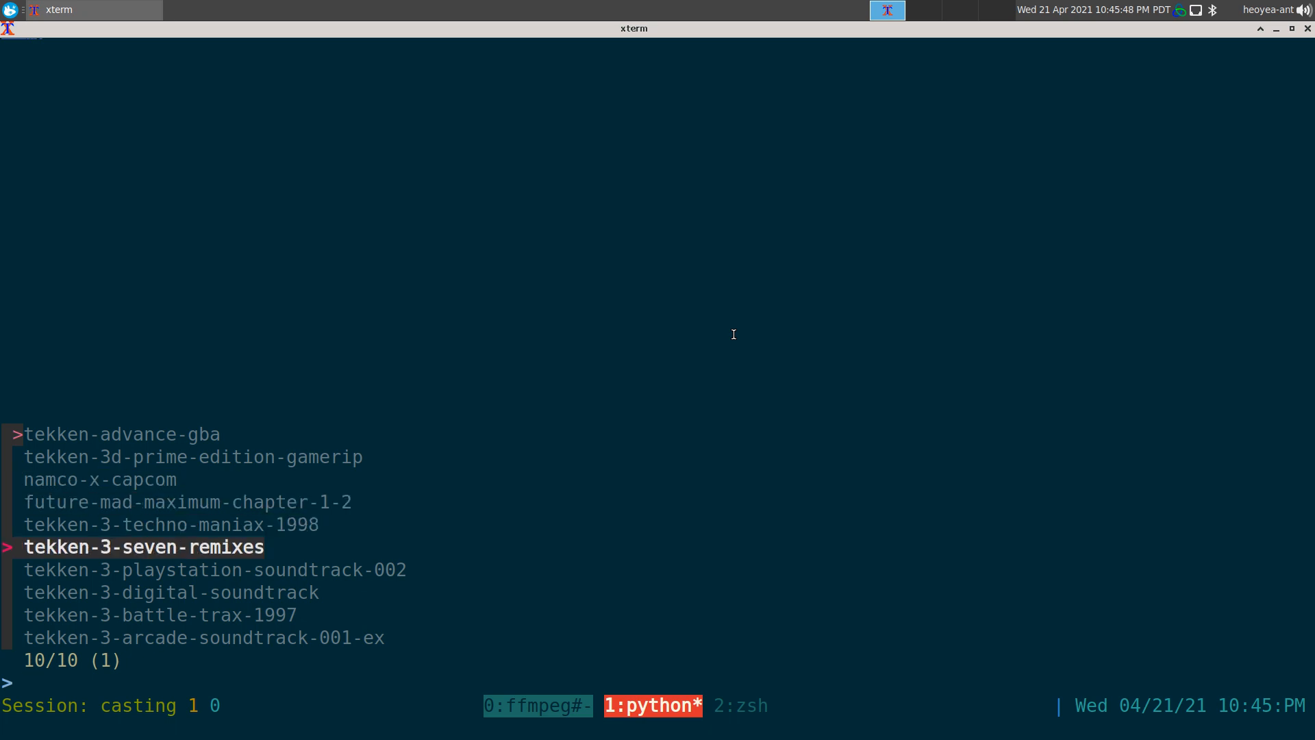
{"action": "key", "text": "Down"}
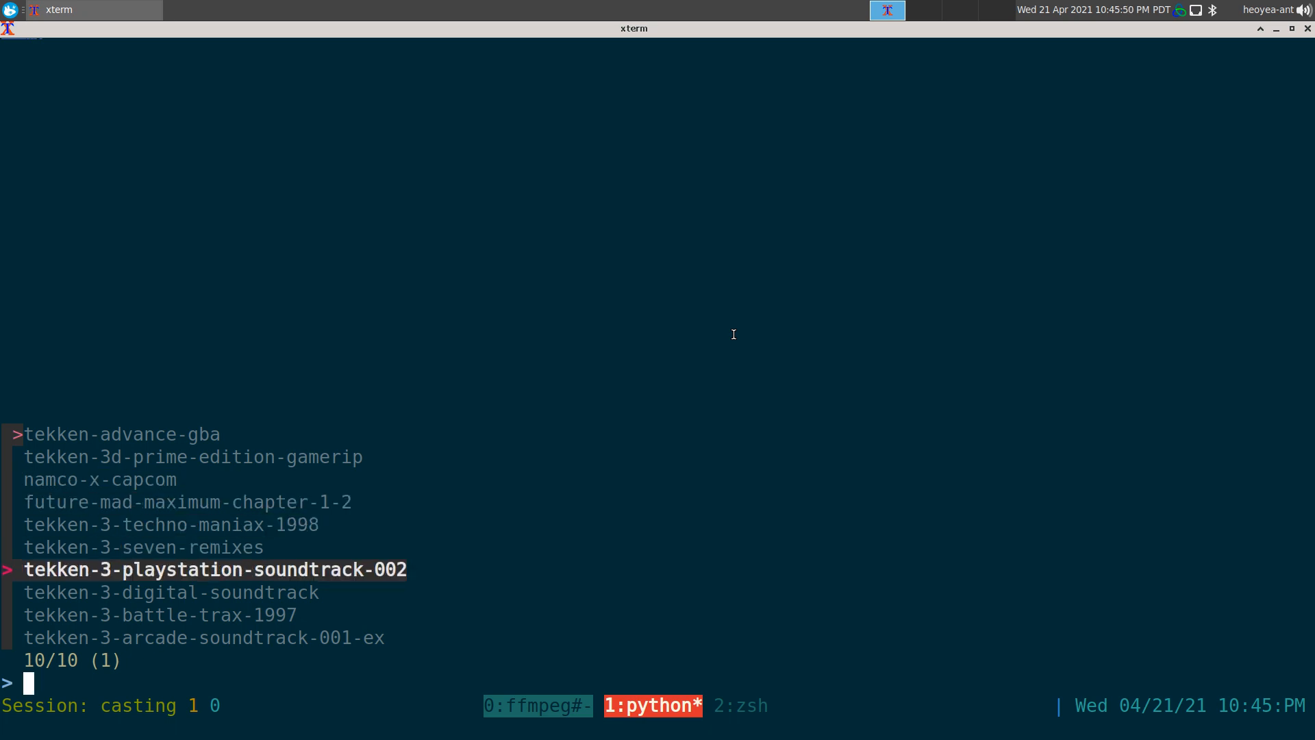
{"action": "key", "text": "Up"}
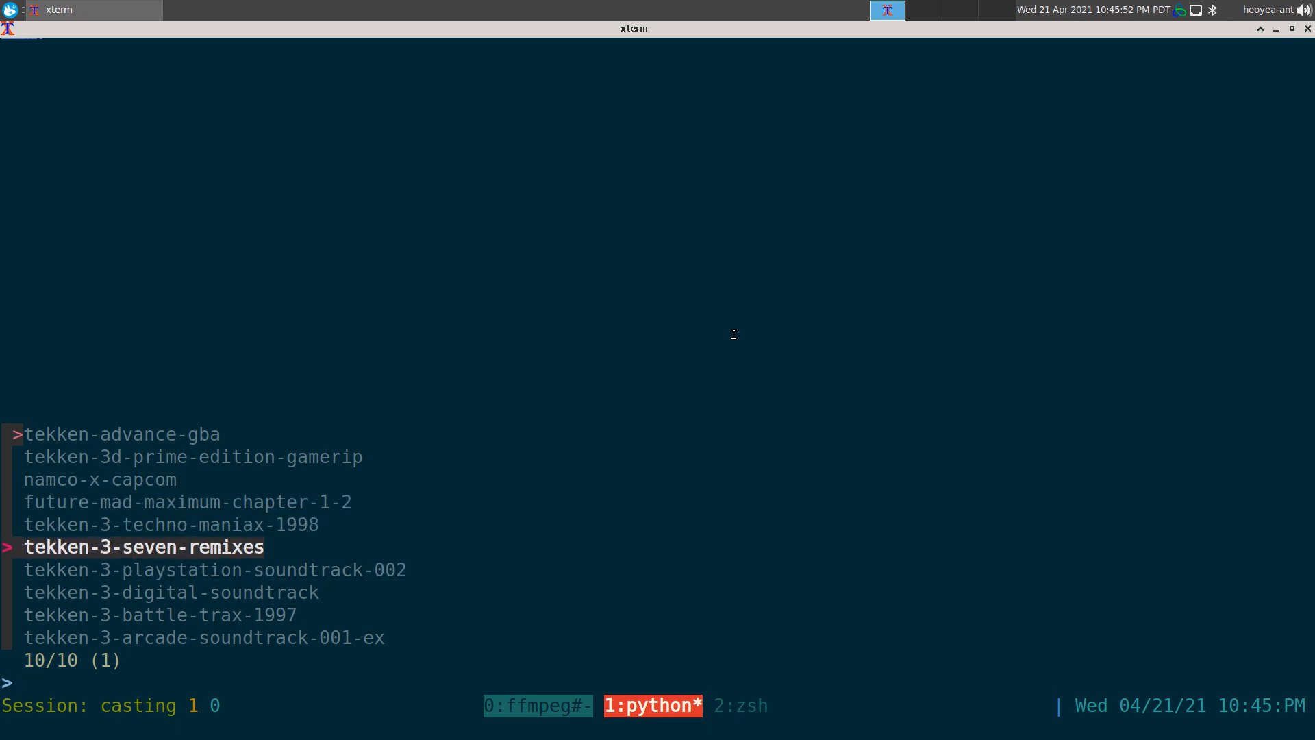
{"action": "key", "text": "Down"}
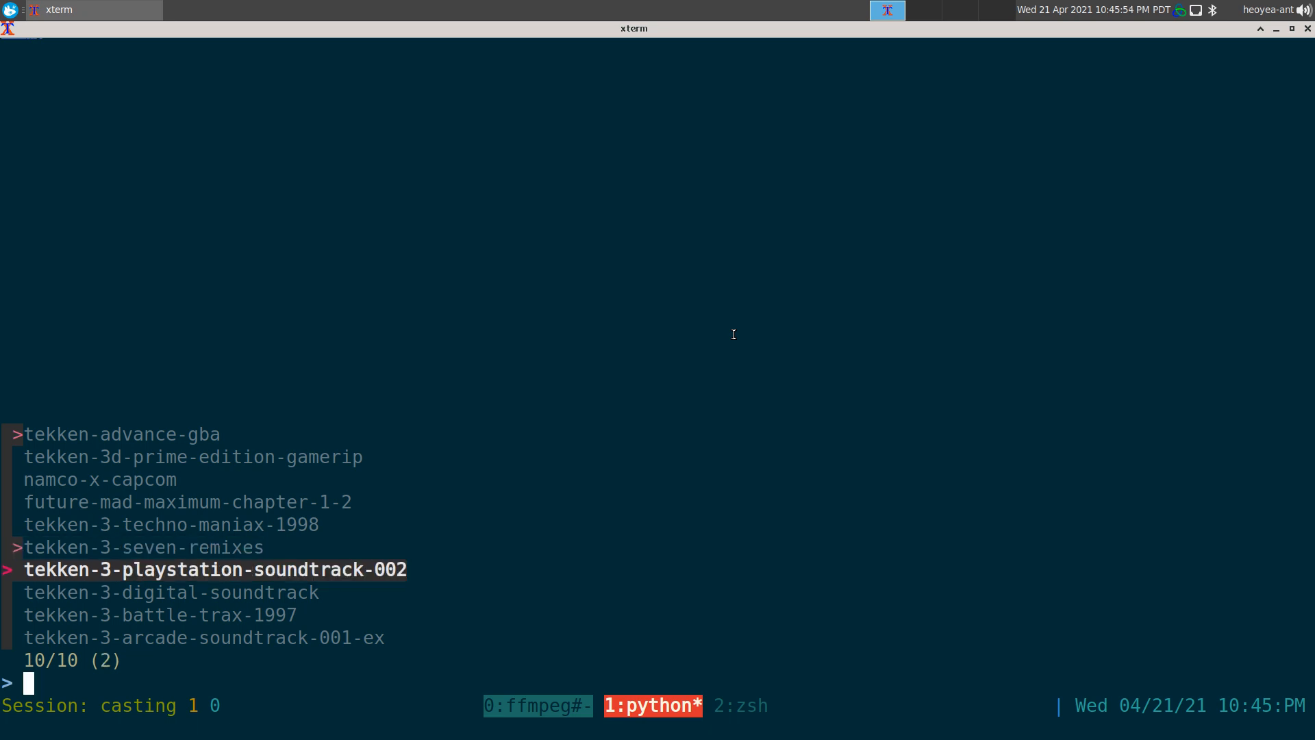
{"action": "key", "text": "Return"}
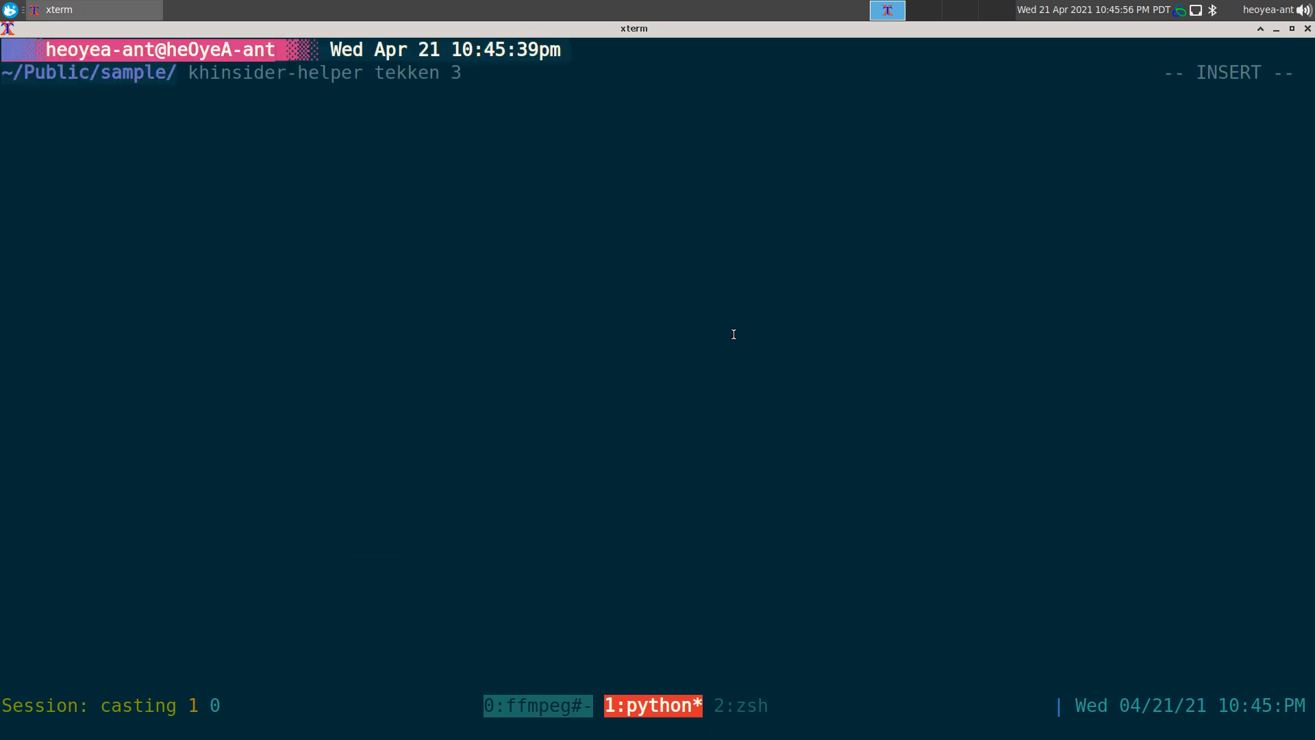
{"action": "key", "text": "Return"}
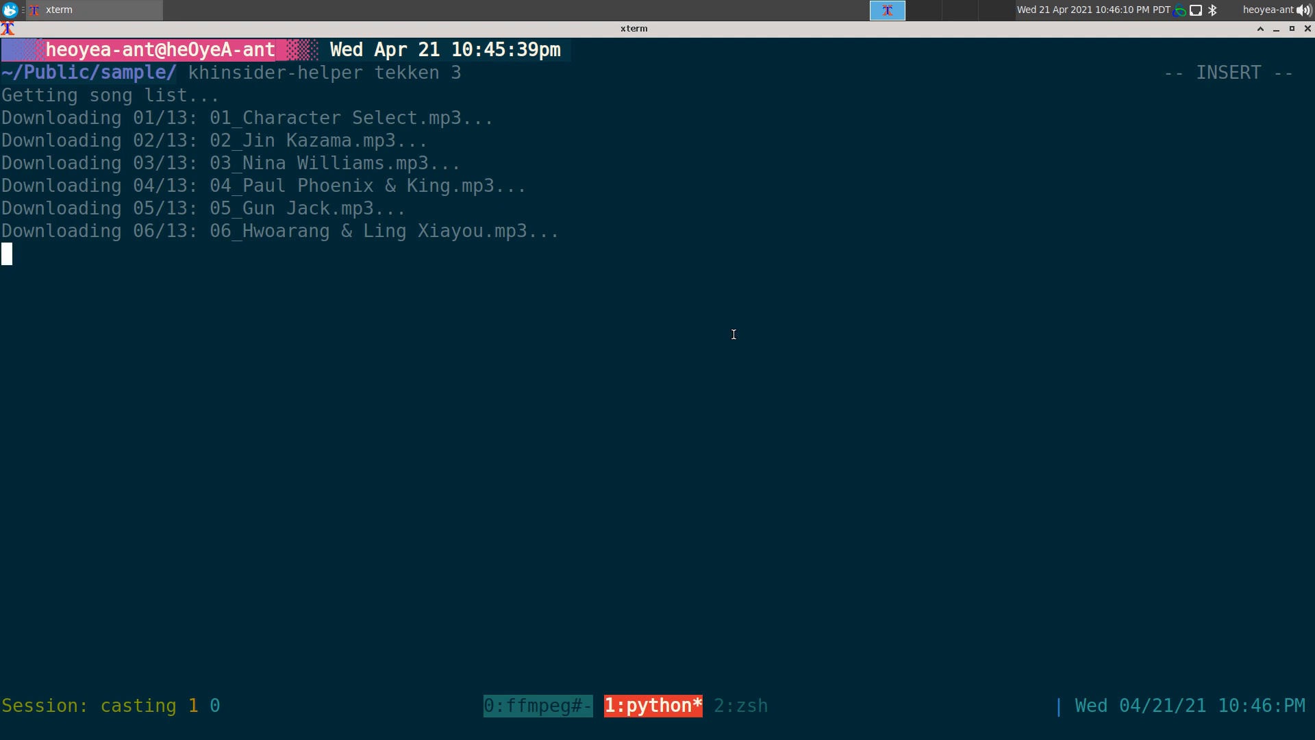
- Switch to the zsh window and choose khinsider in w3m's search engine picker
{"action": "left_click", "coordinate": [734, 706]}
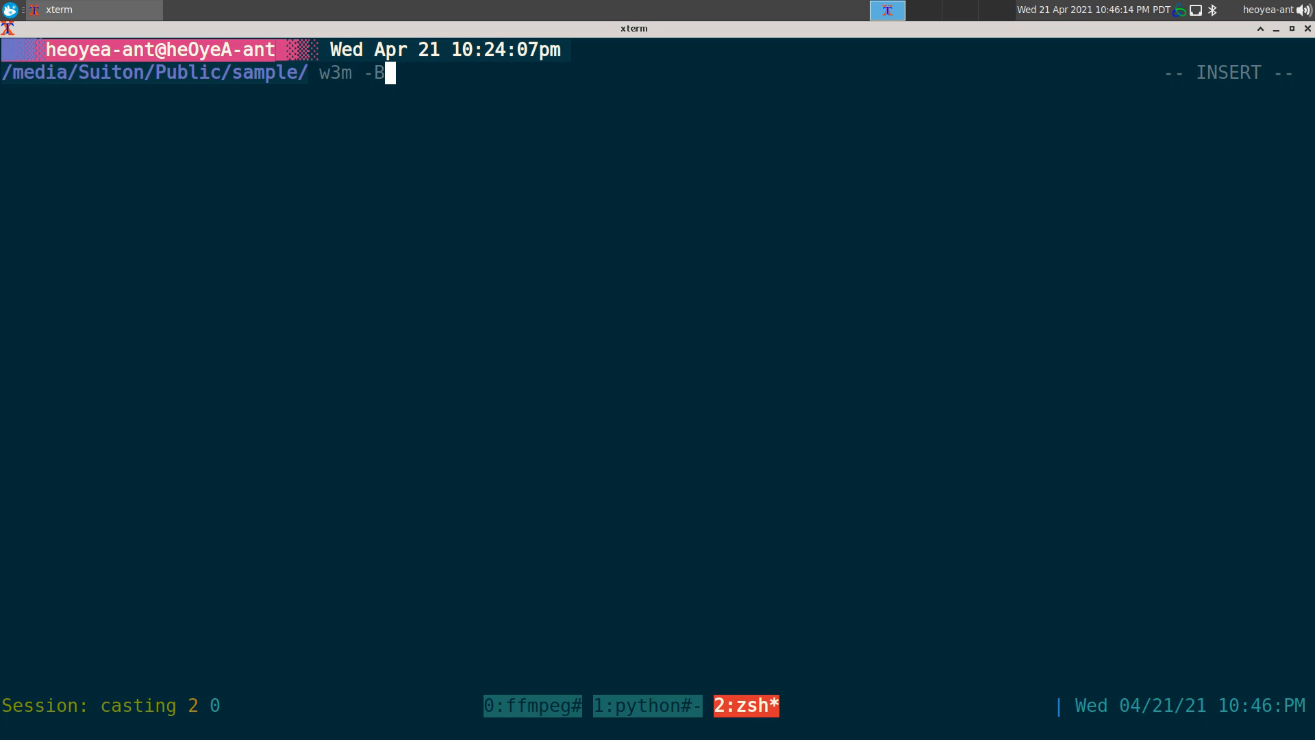
{"action": "key", "text": "Return"}
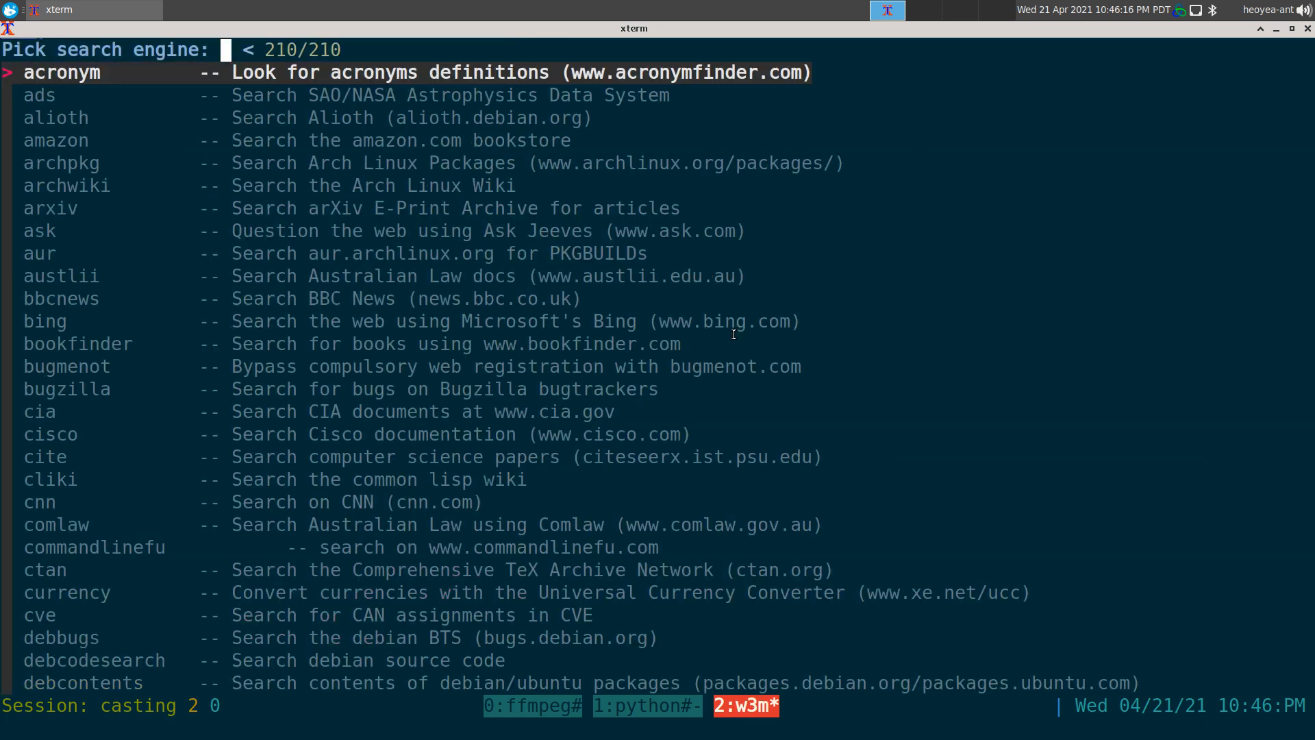
{"action": "type", "text": "kh"}
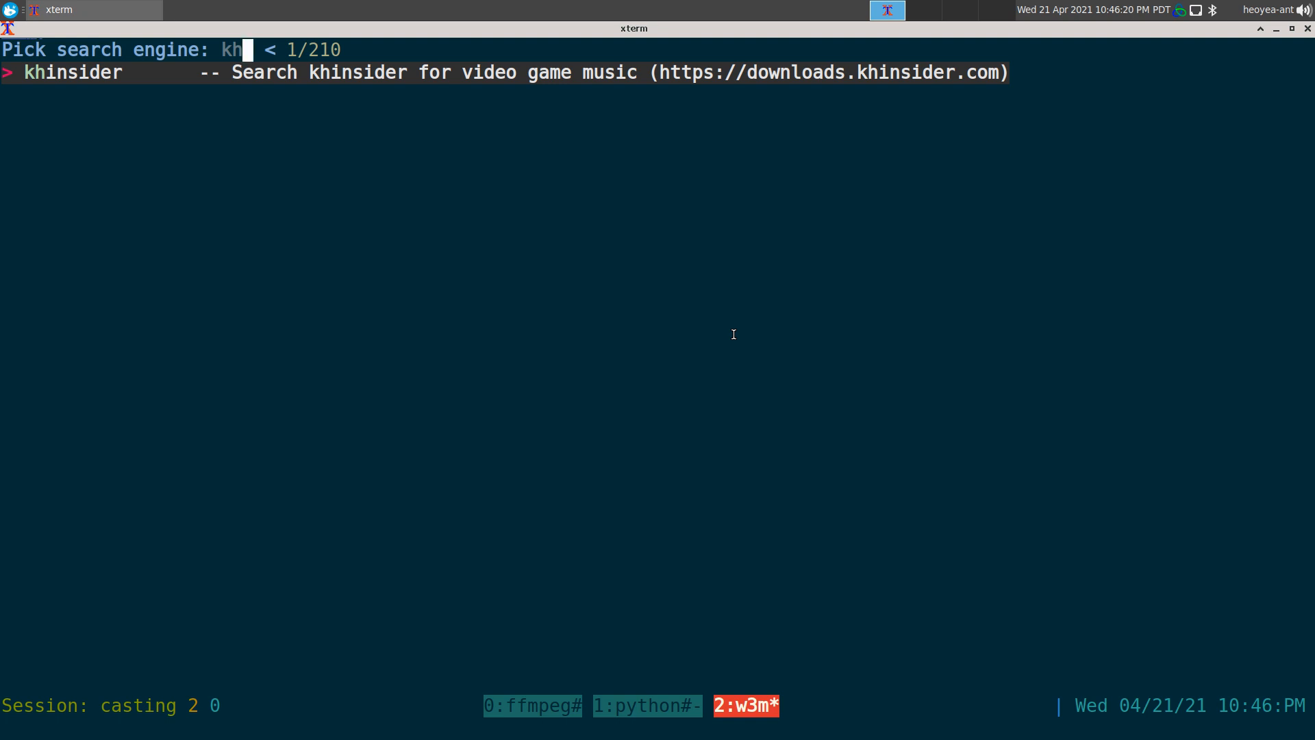
{"action": "key", "text": "Return"}
{"action": "type", "text": "t"}
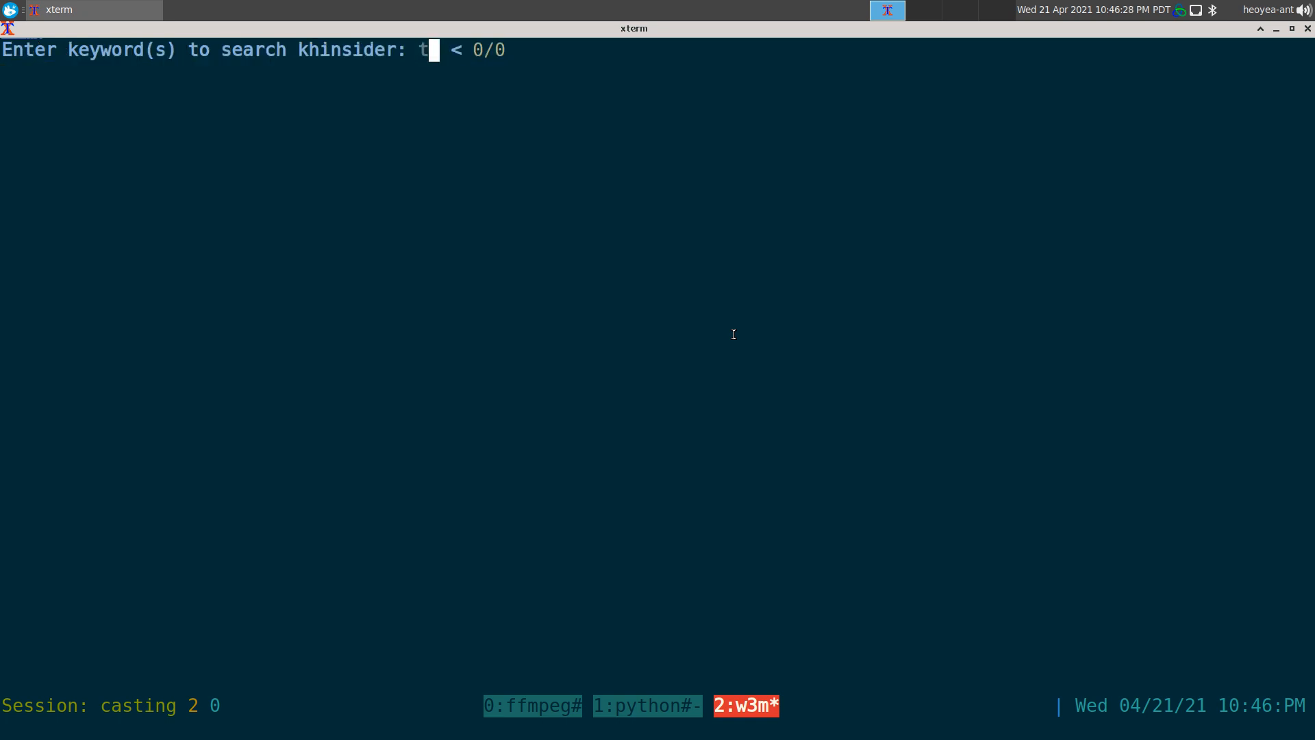
- Search tekken 3 in w3m, scroll the ten results, then return to the download log window
{"action": "type", "text": "ekken 3"}
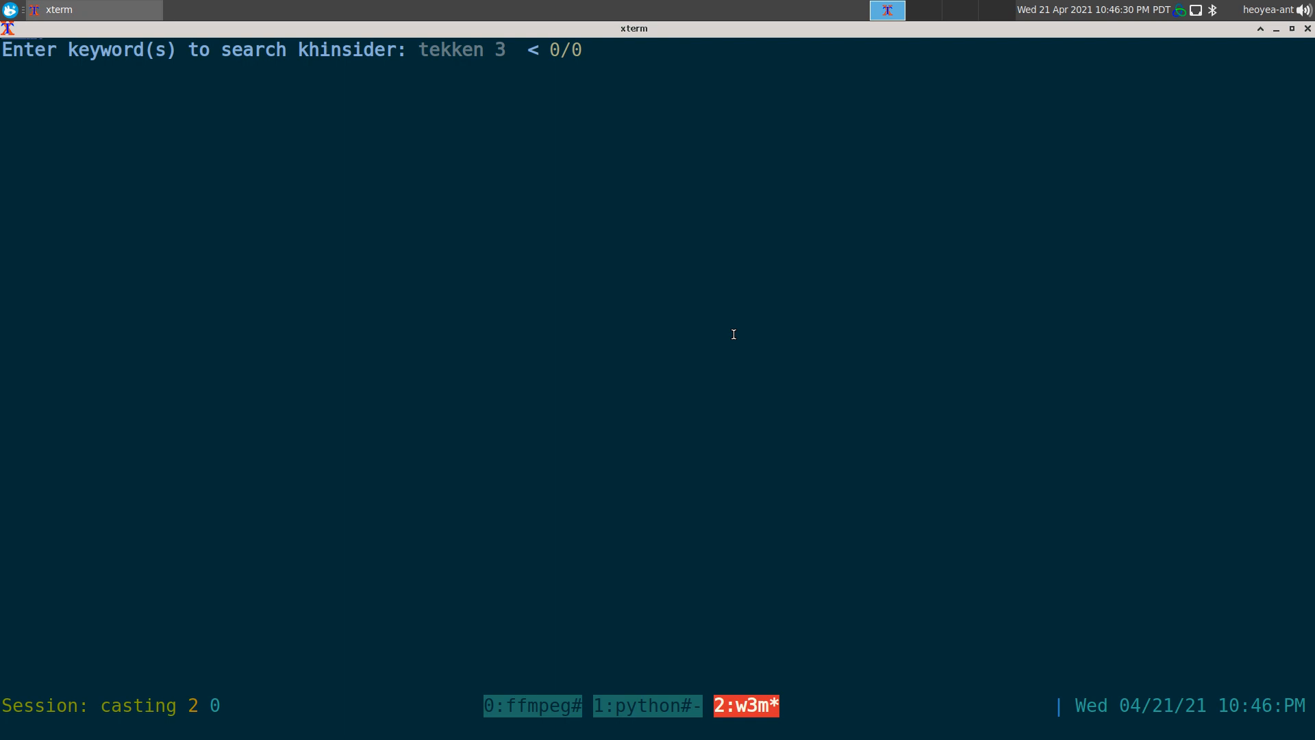
{"action": "key", "text": "Return"}
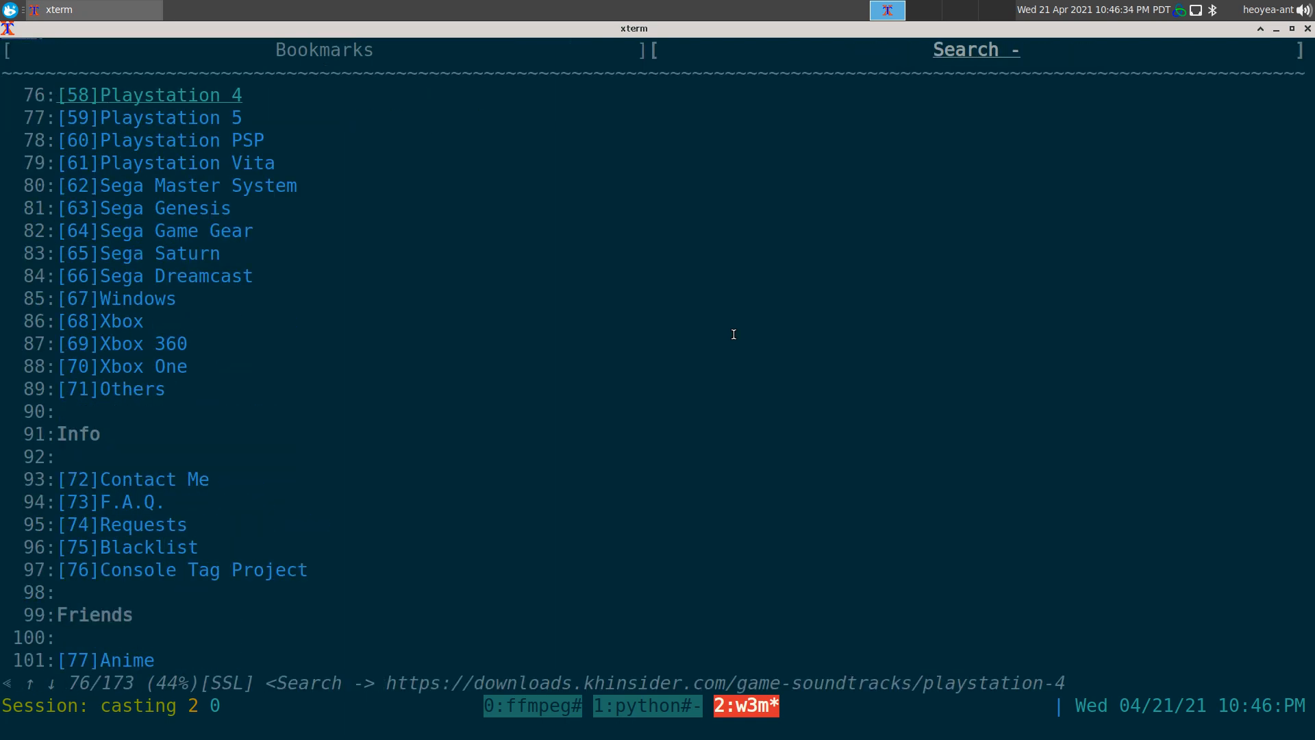
{"action": "scroll", "scroll_direction": "down", "scroll_amount": 3}
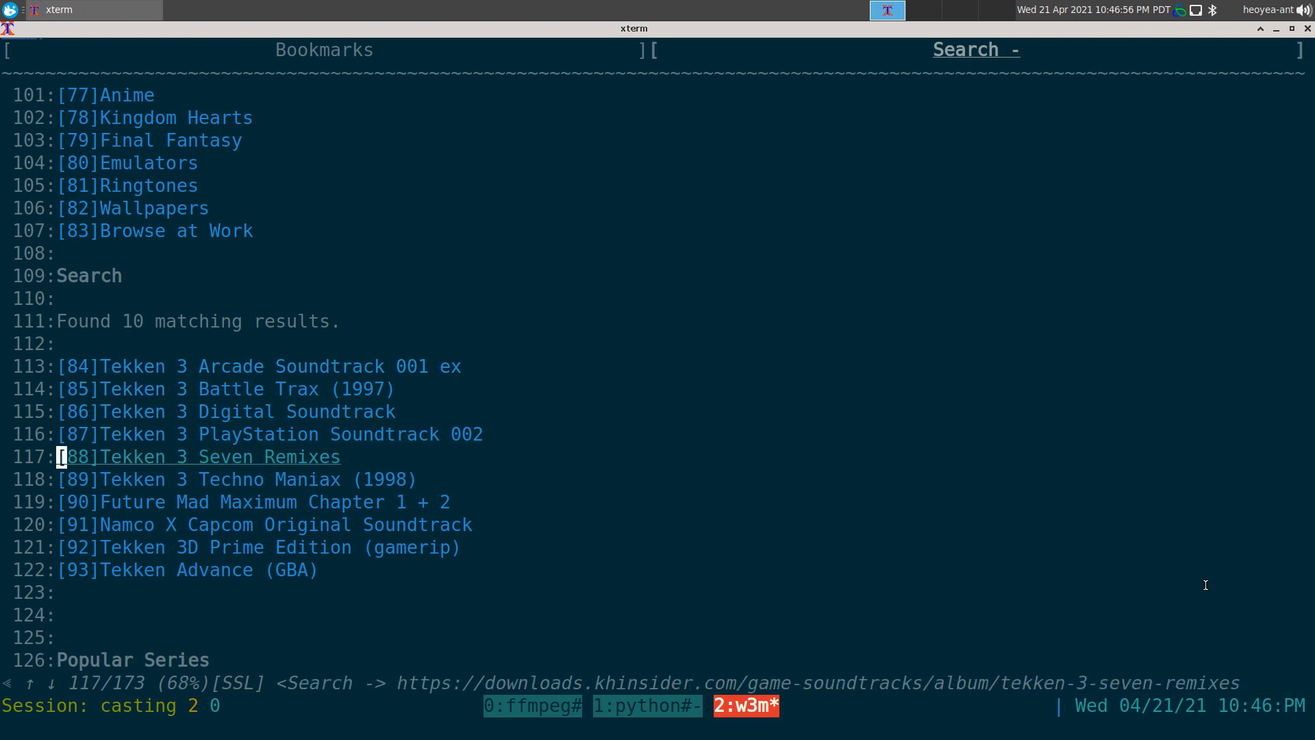
{"action": "key", "text": "Down"}
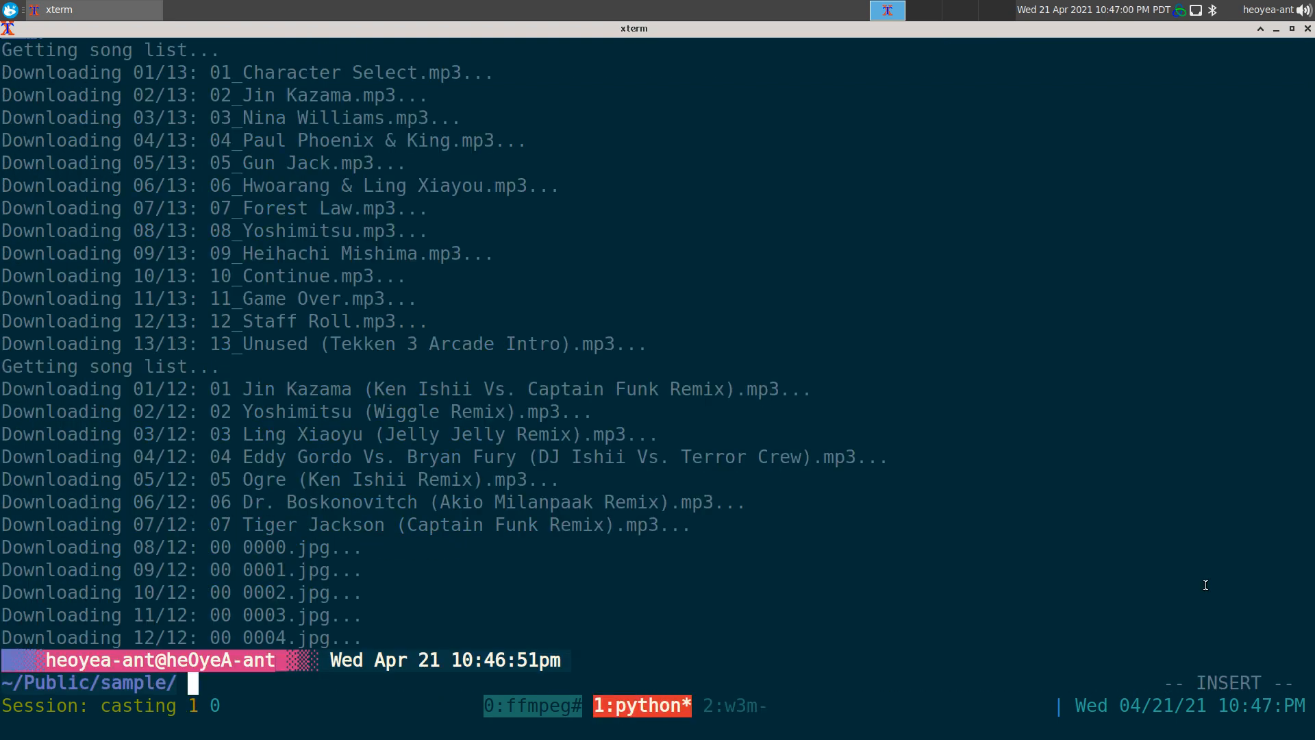
- Launch ranger and enter the tekken-advance-gba folder listing its thirteen mp3 tracks
{"action": "type", "text": "ranger"}
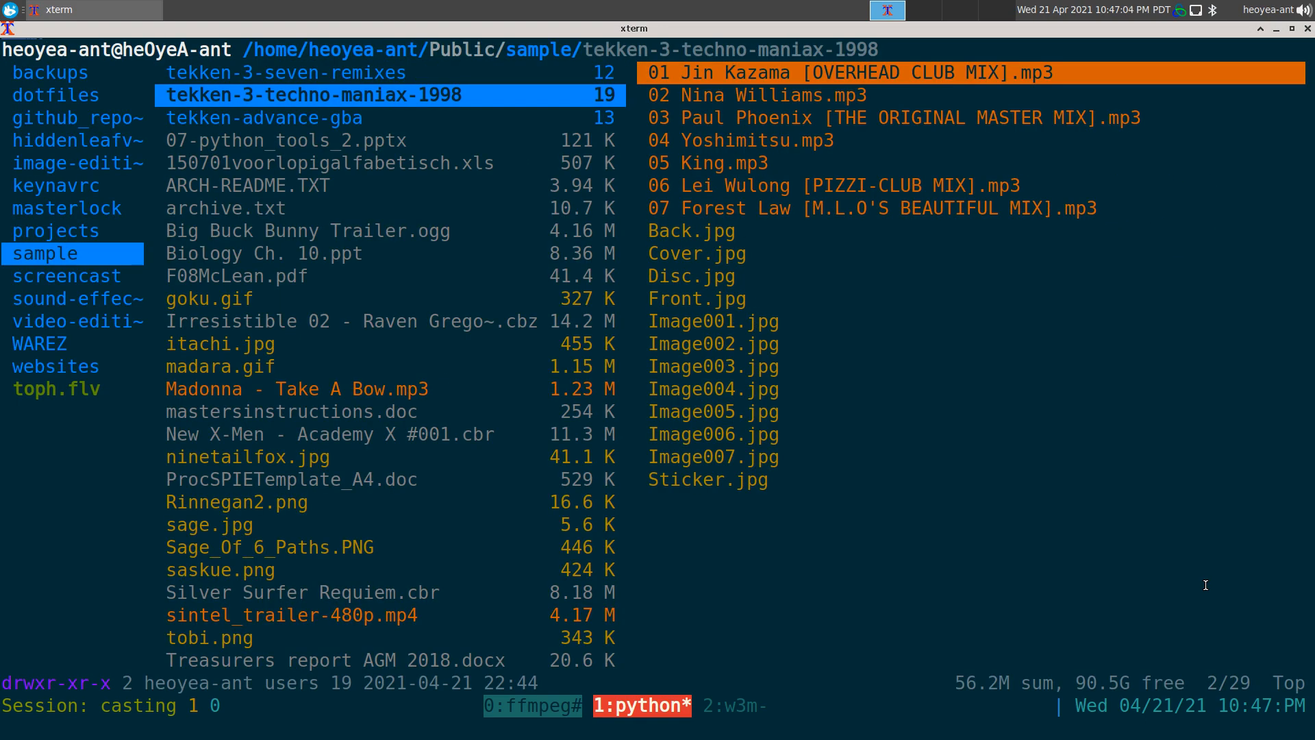
{"action": "left_click", "coordinate": [263, 118]}
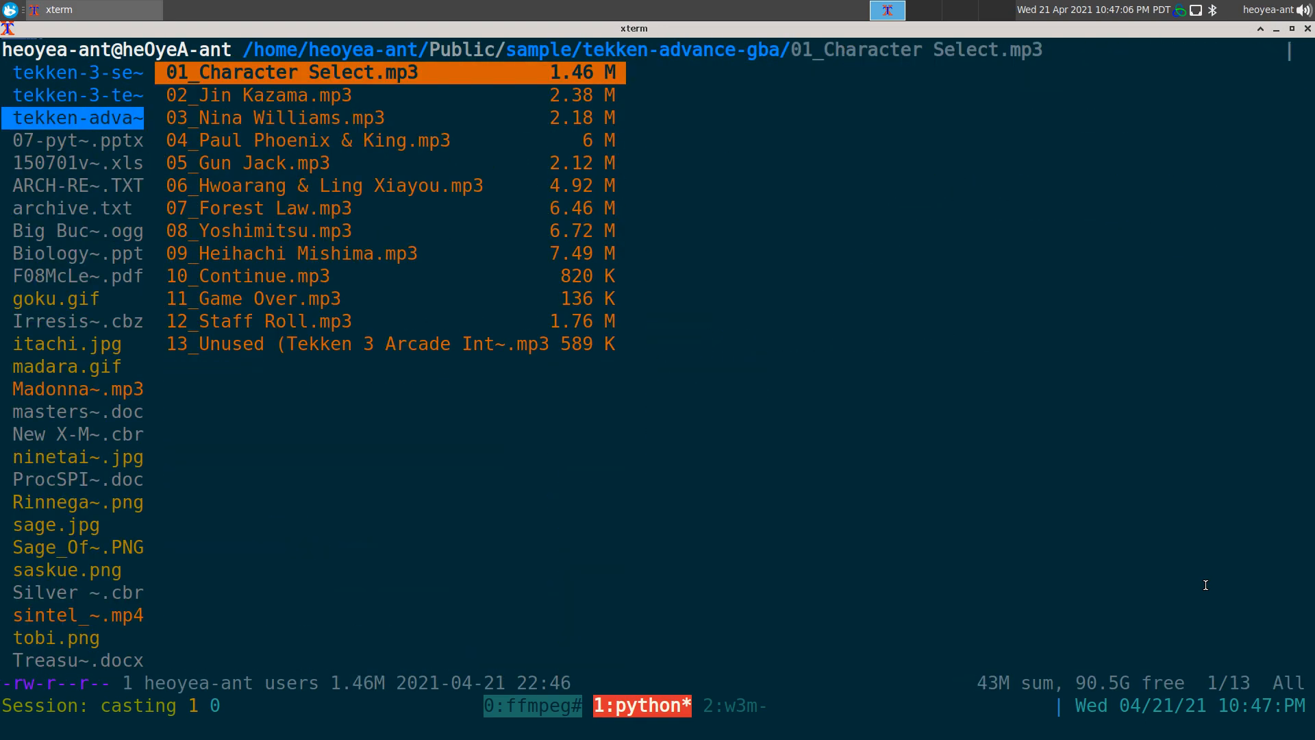